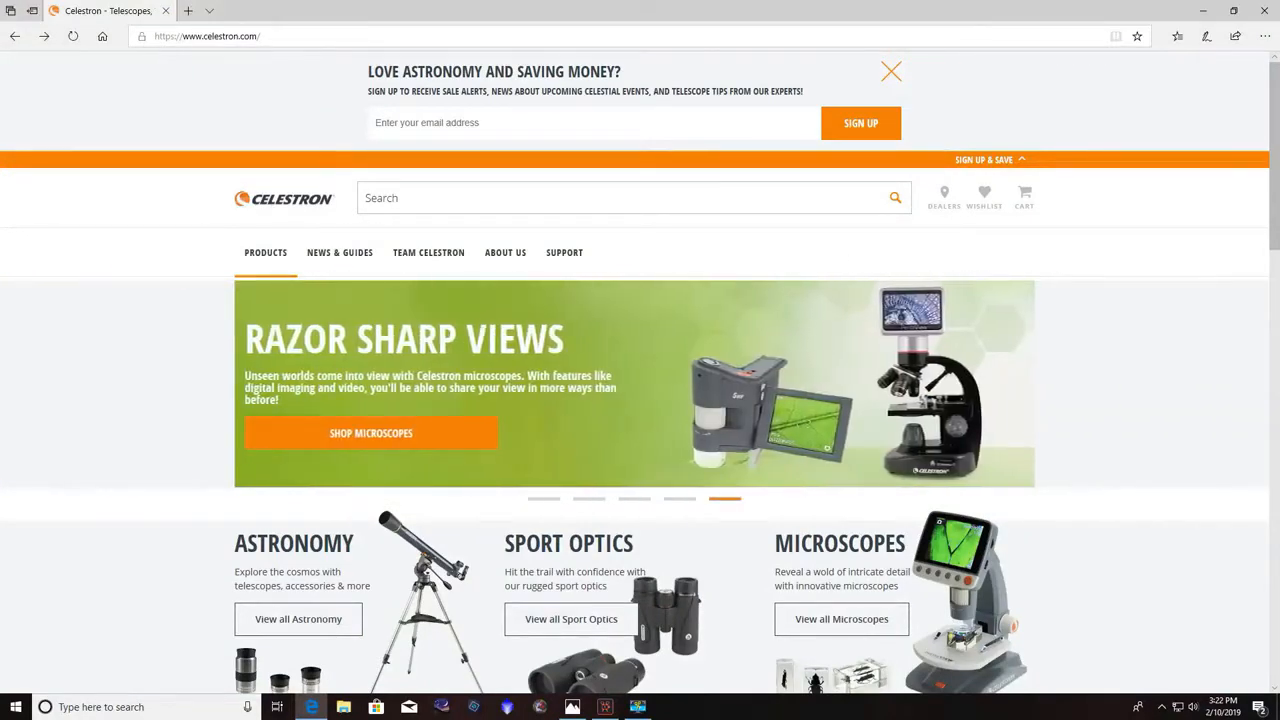
mouse_move(256, 66)
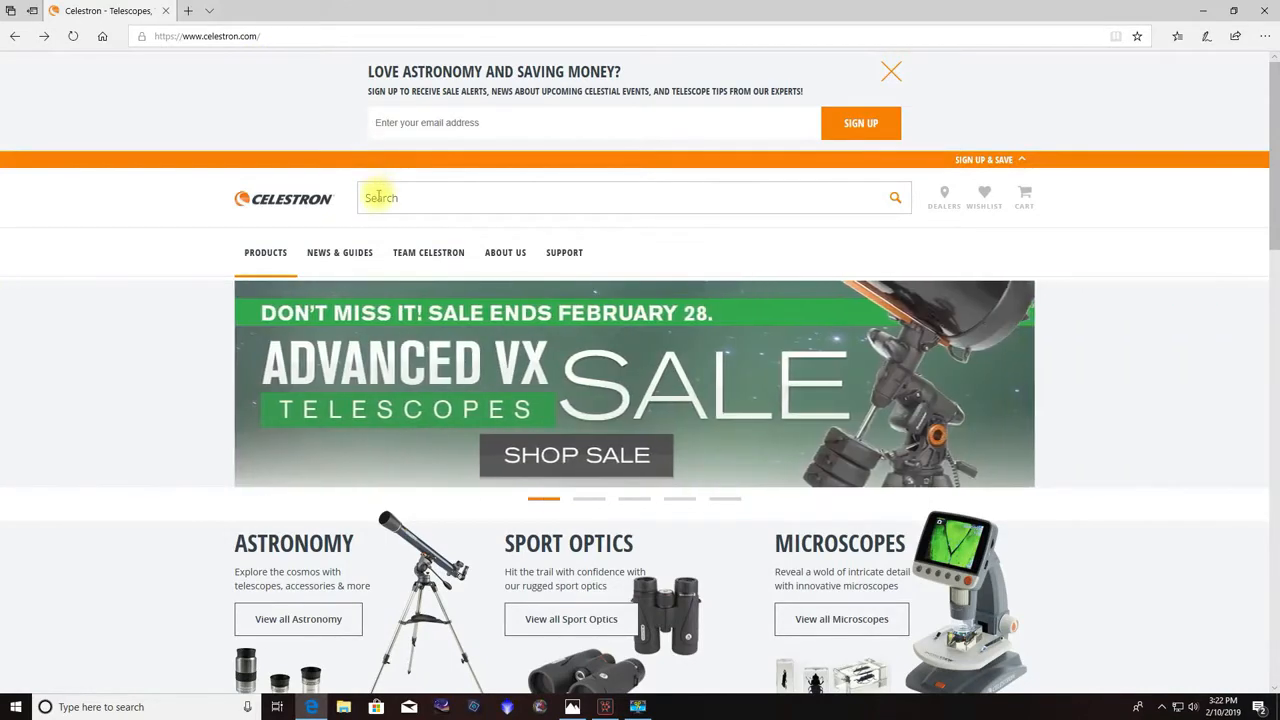
- Search the Celestron site for 'focuser' and open the Focus Motor for SCT and EdgeHD page
click(635, 197)
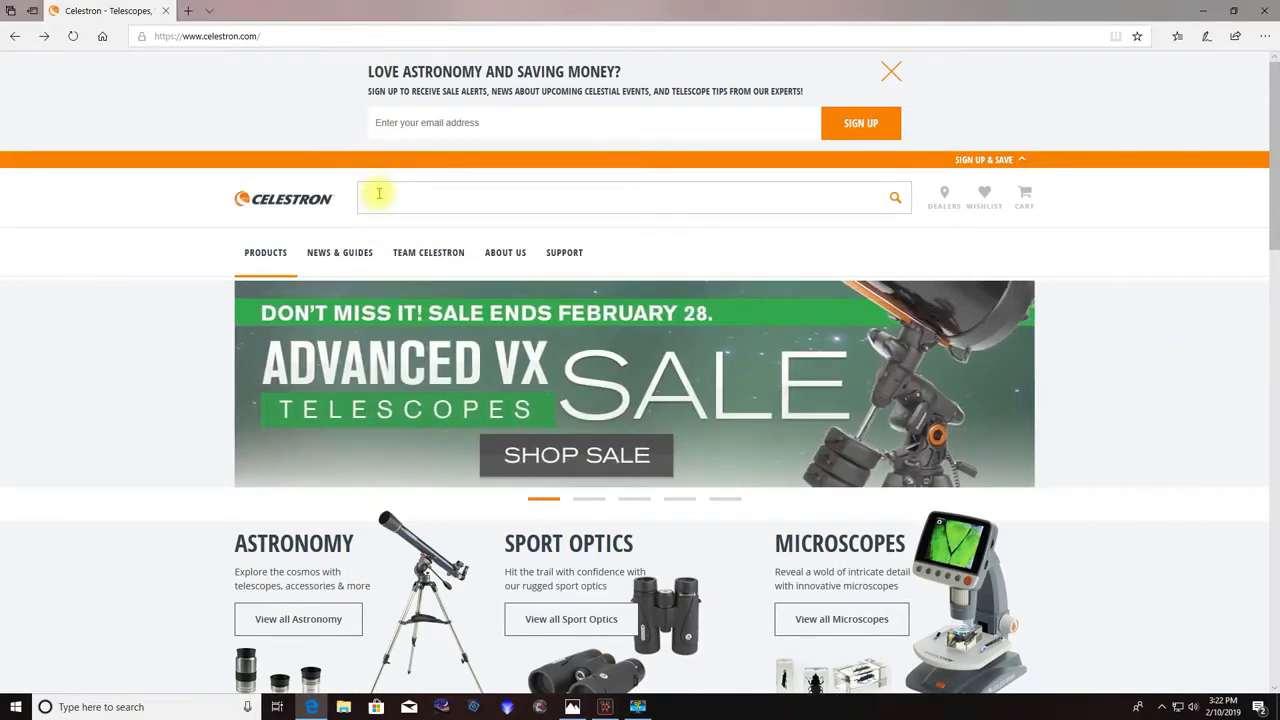
text(focuser)
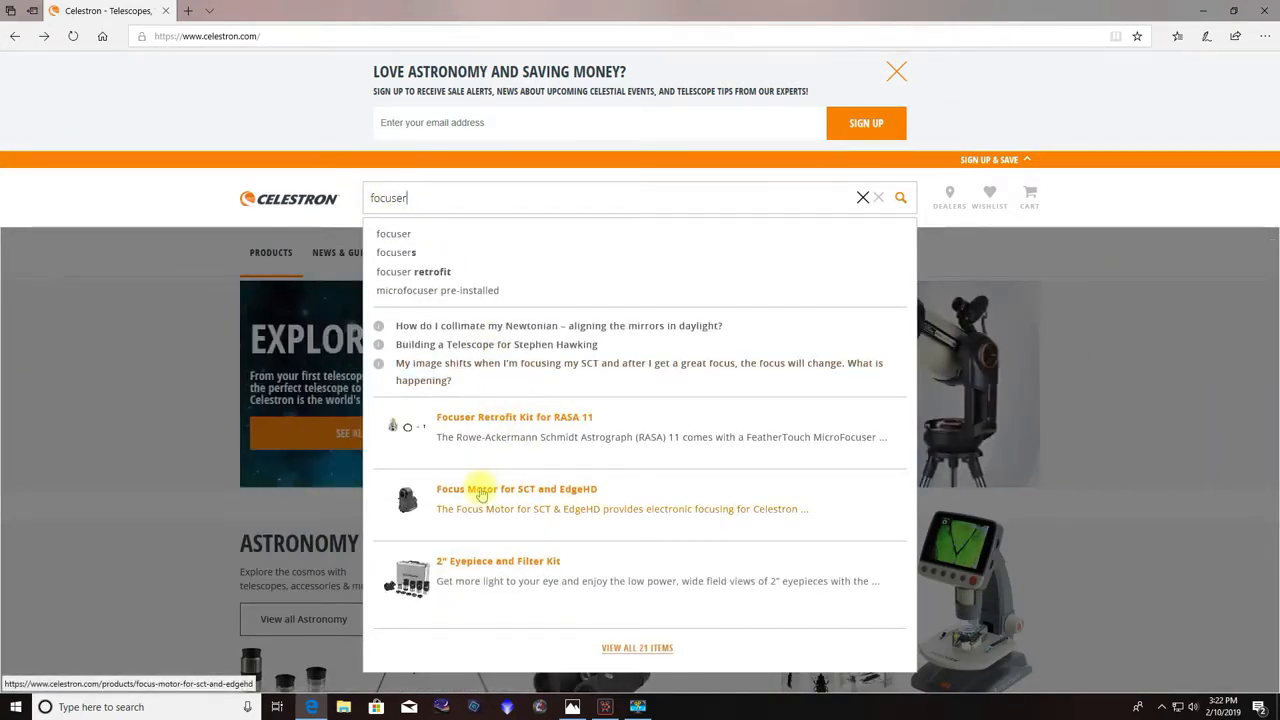
click(516, 489)
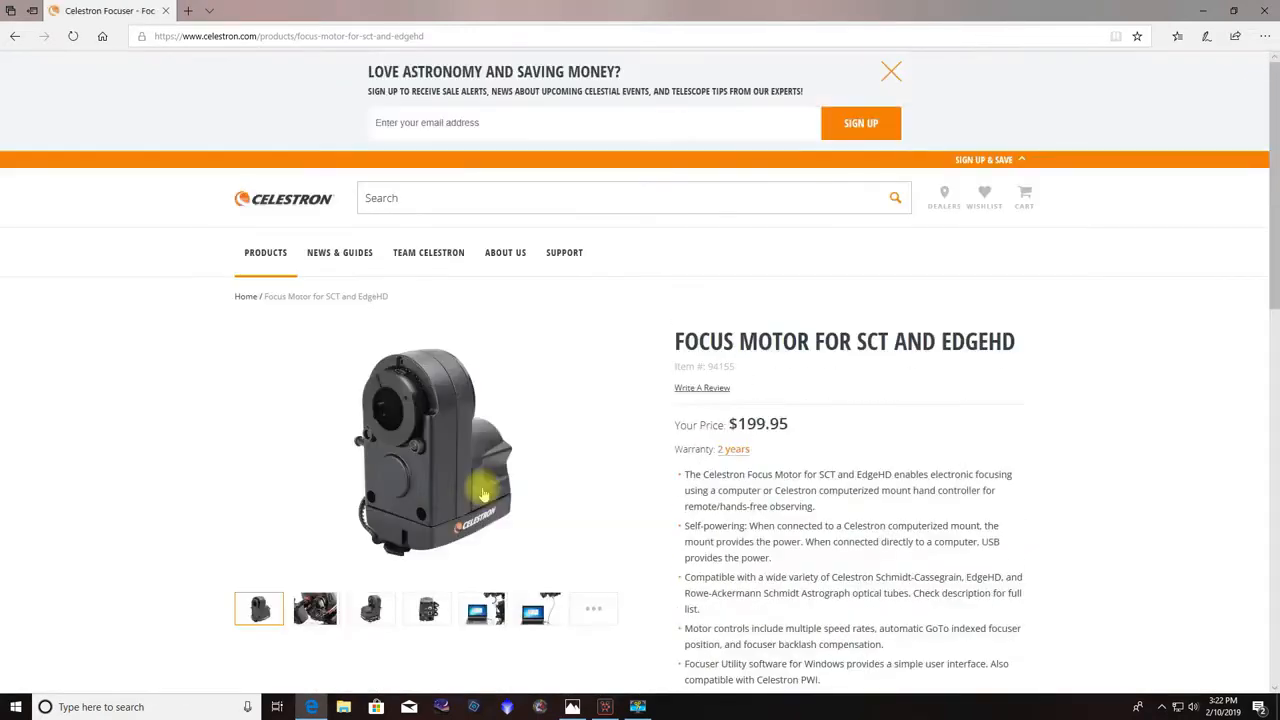
scroll(down, 3)
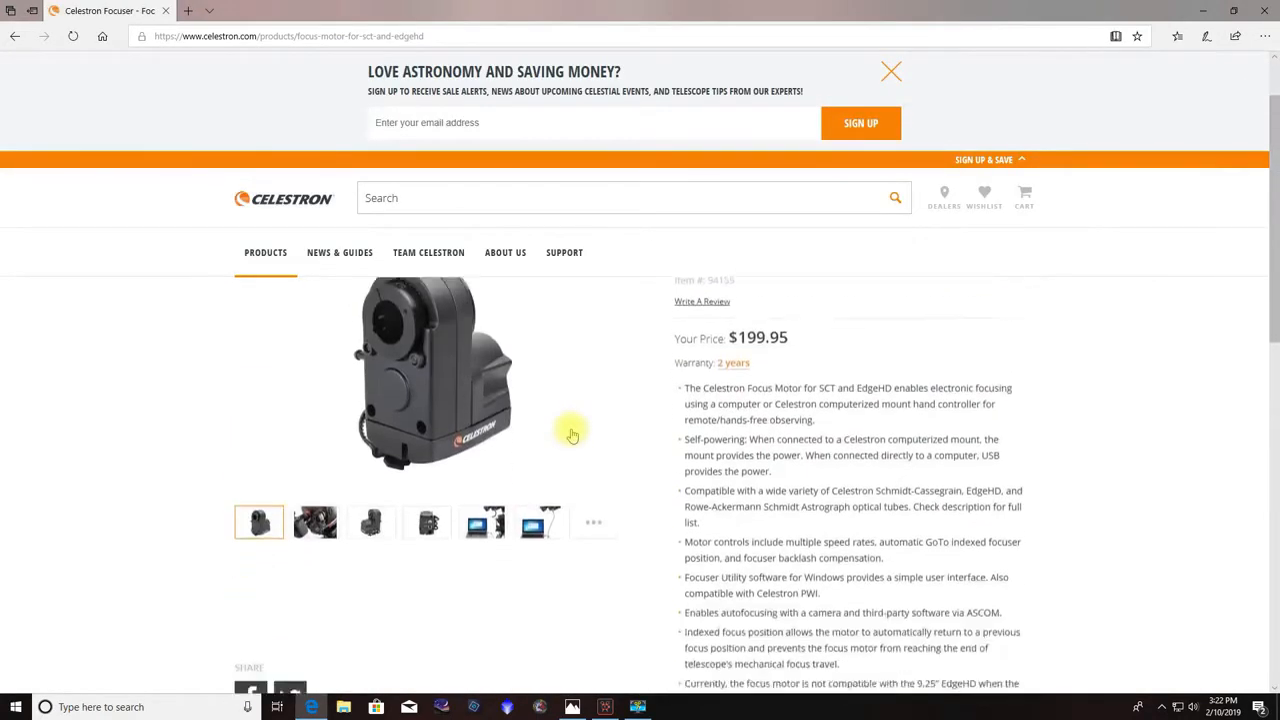
scroll(down, 3)
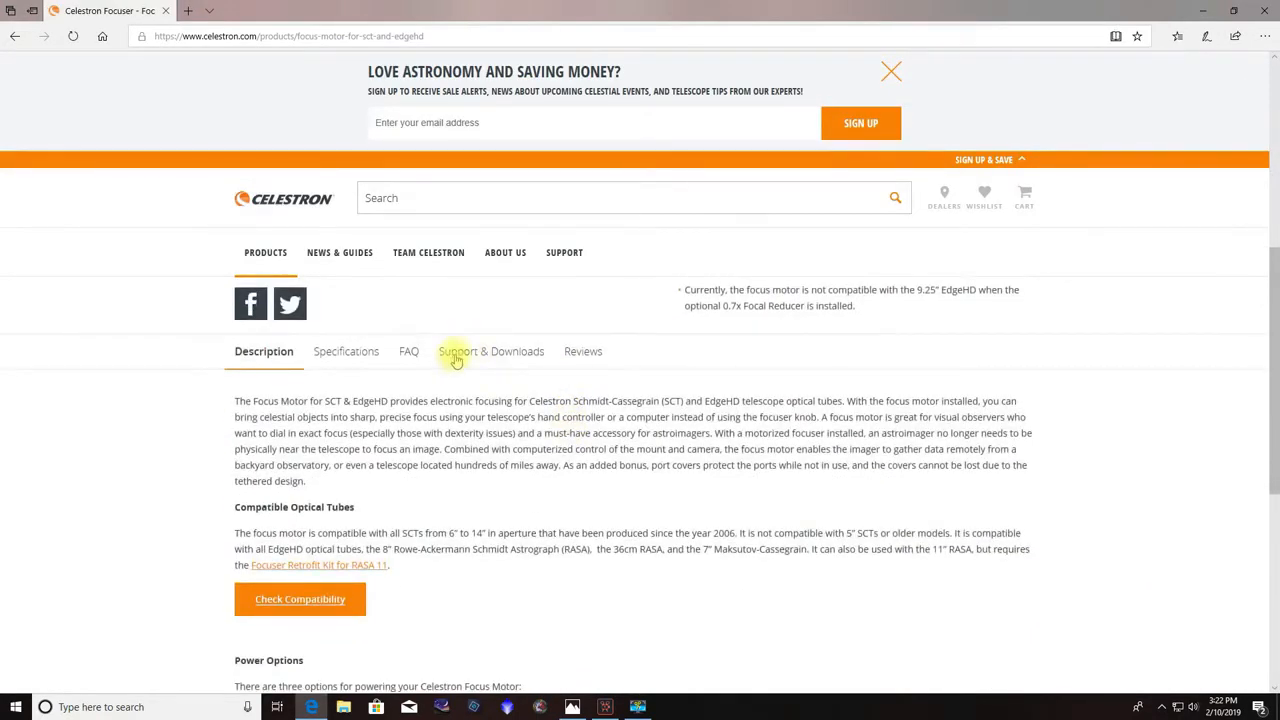
- Download and run the Celestron Focuser Utility Program from the Support & Downloads list
click(490, 351)
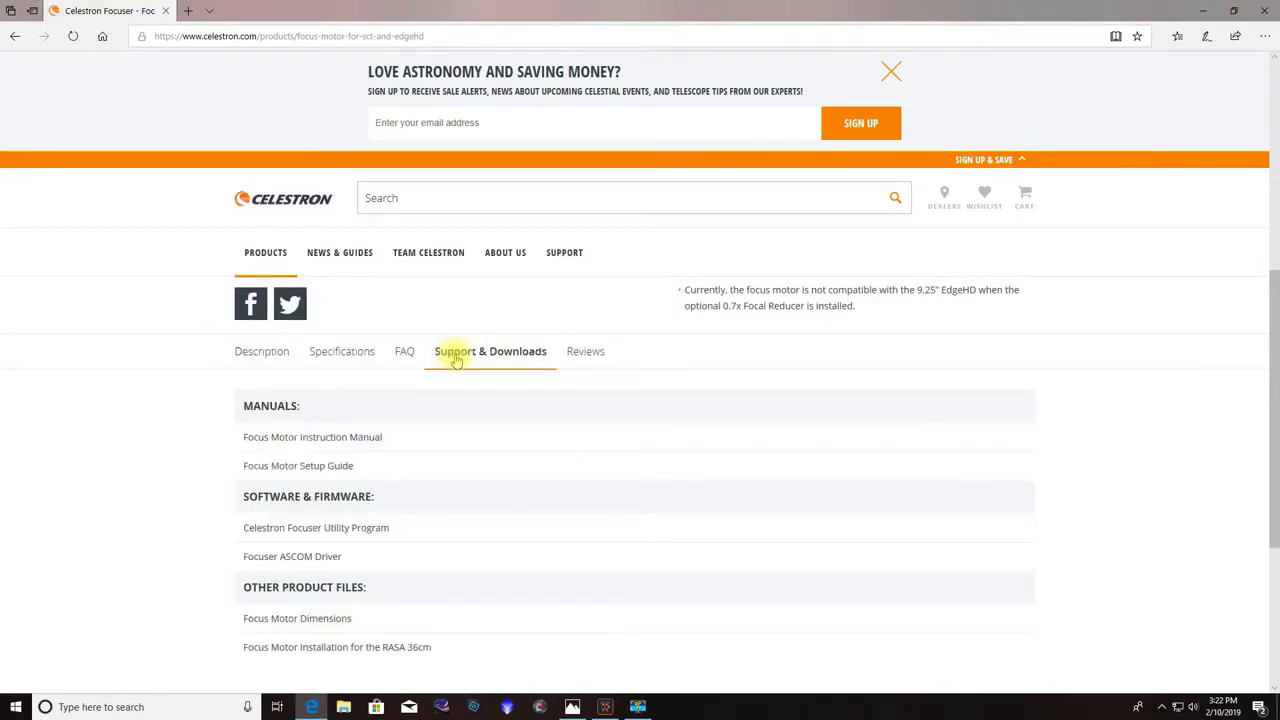
scroll(down, 3)
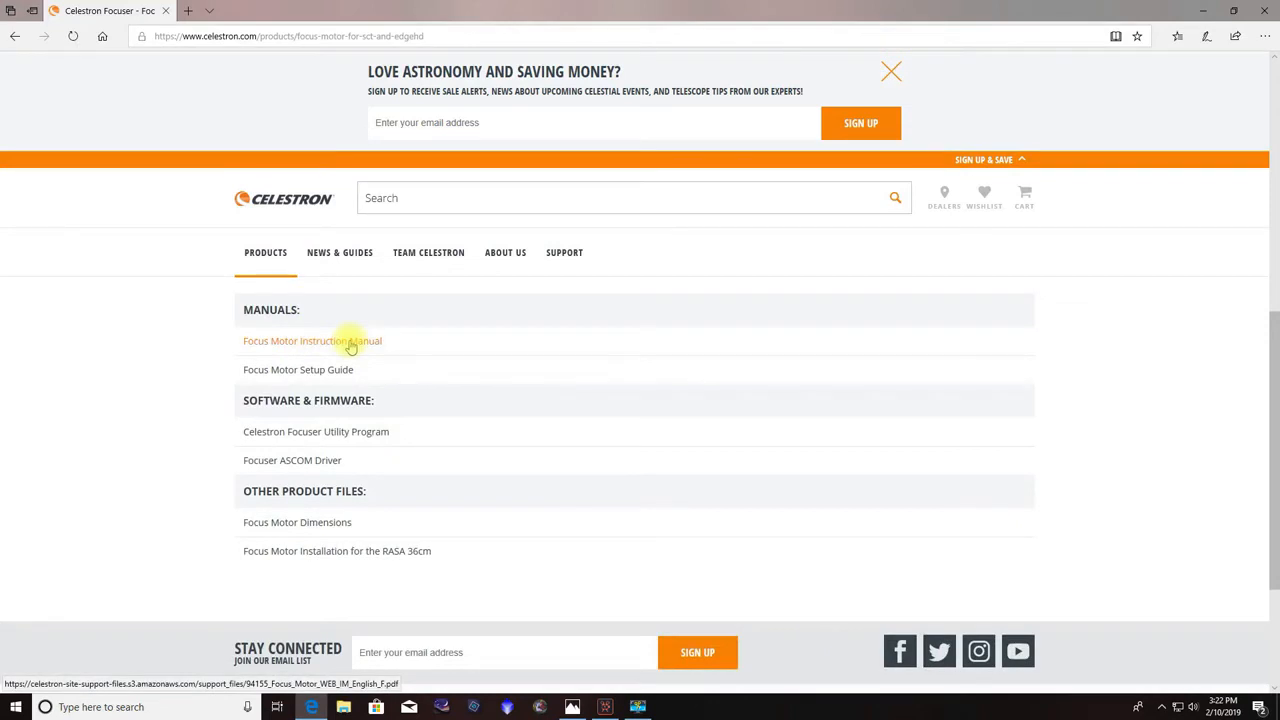
mouse_move(298, 369)
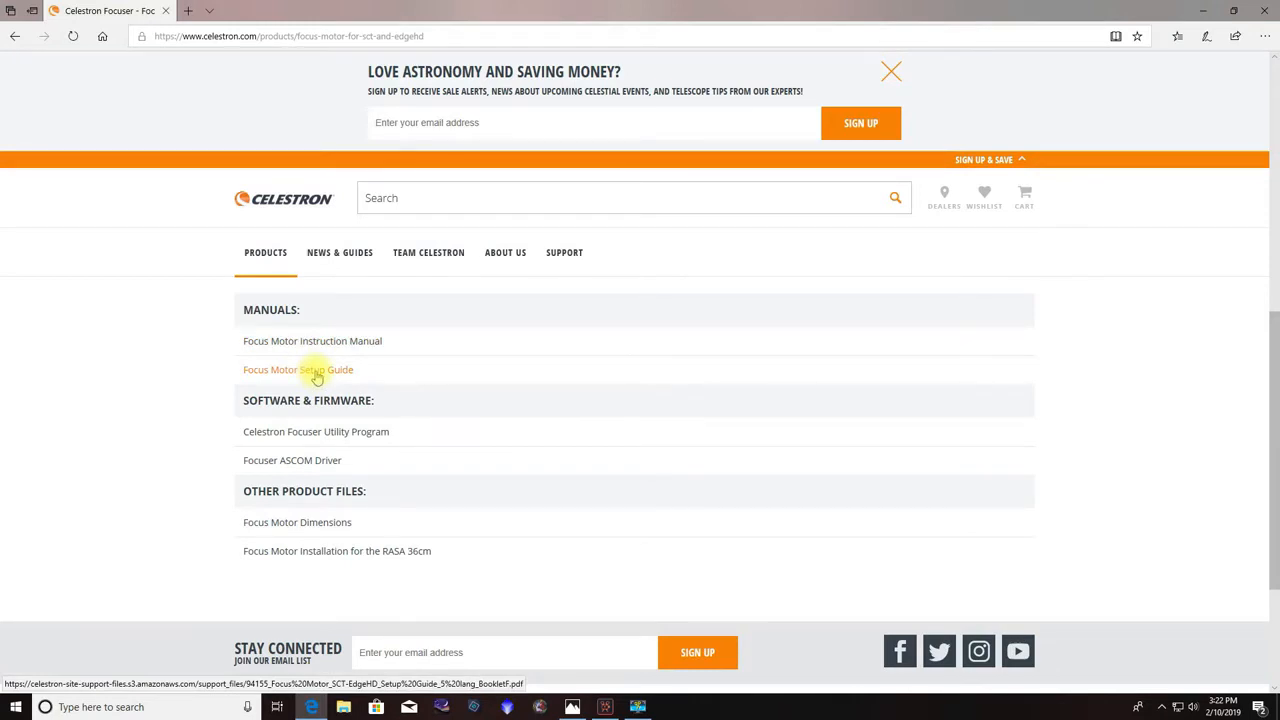
mouse_move(302, 437)
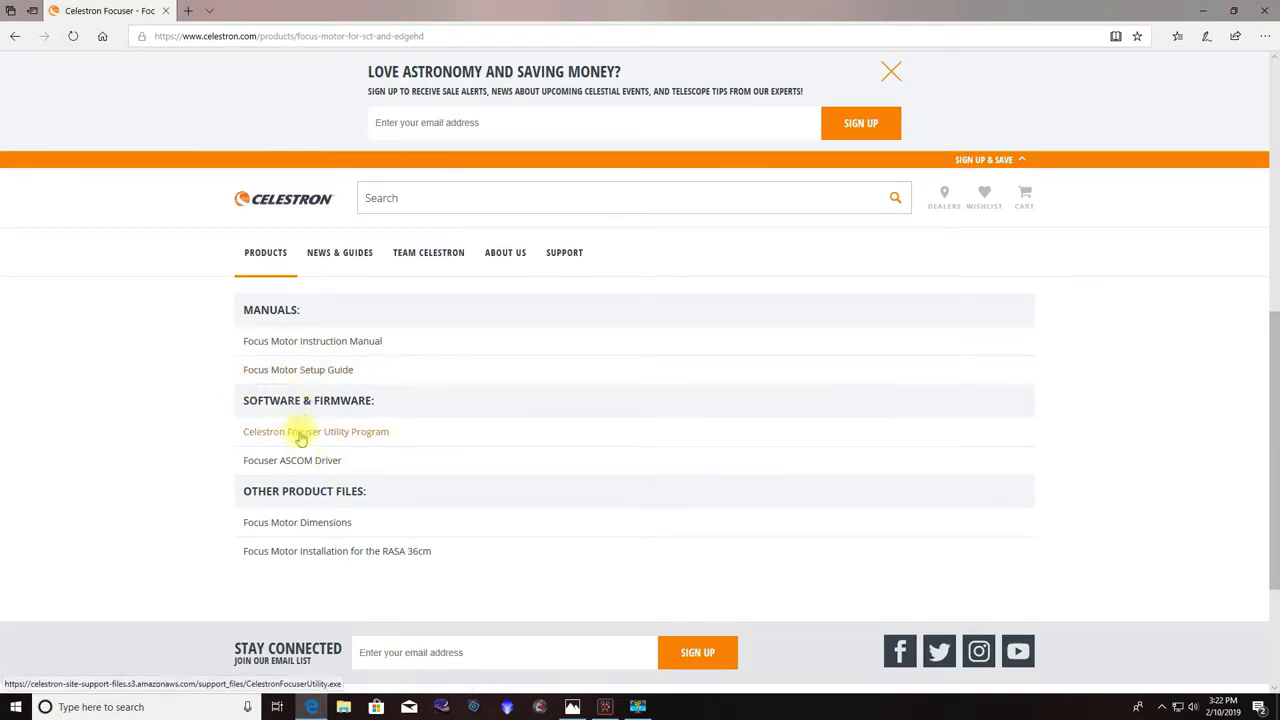
click(316, 431)
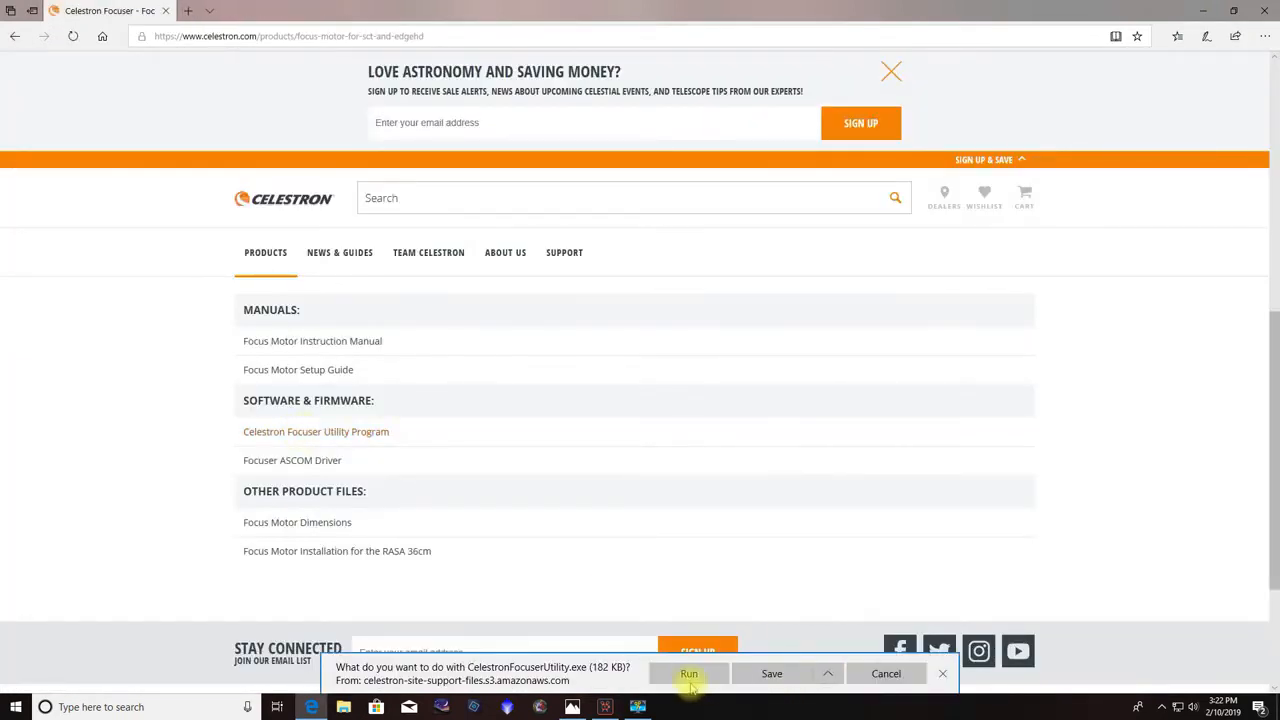
click(688, 673)
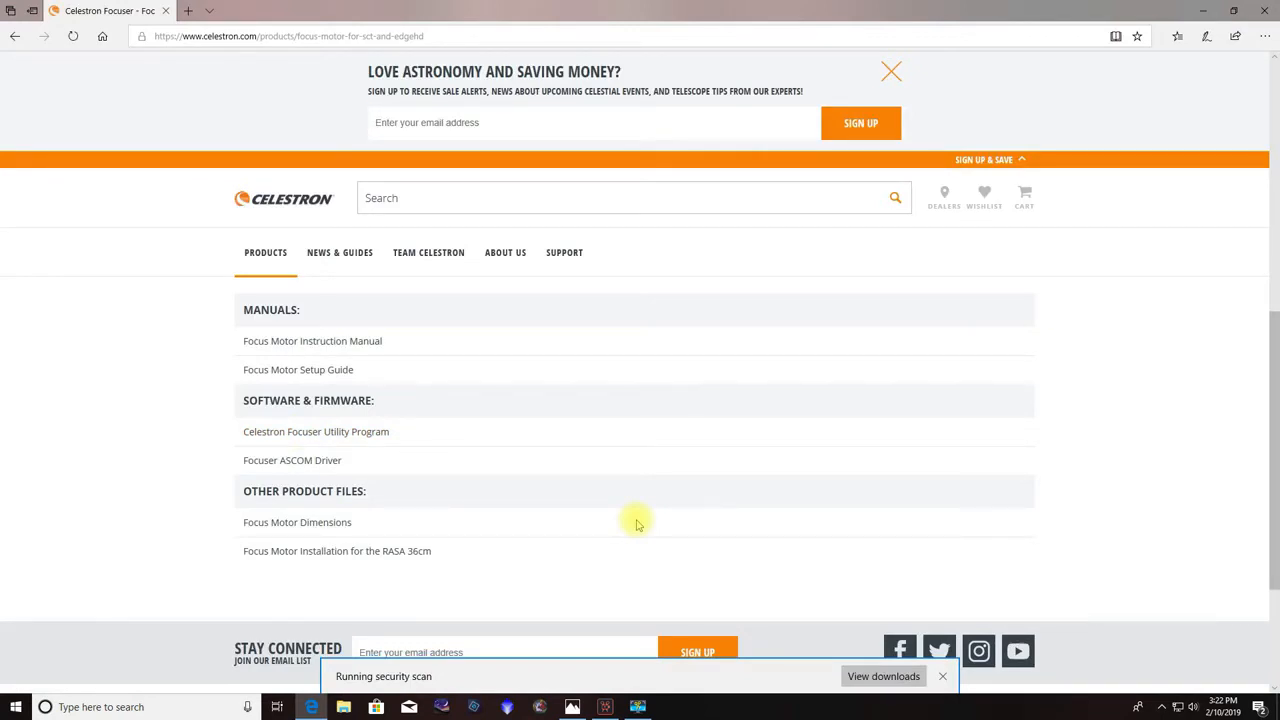
click(941, 676)
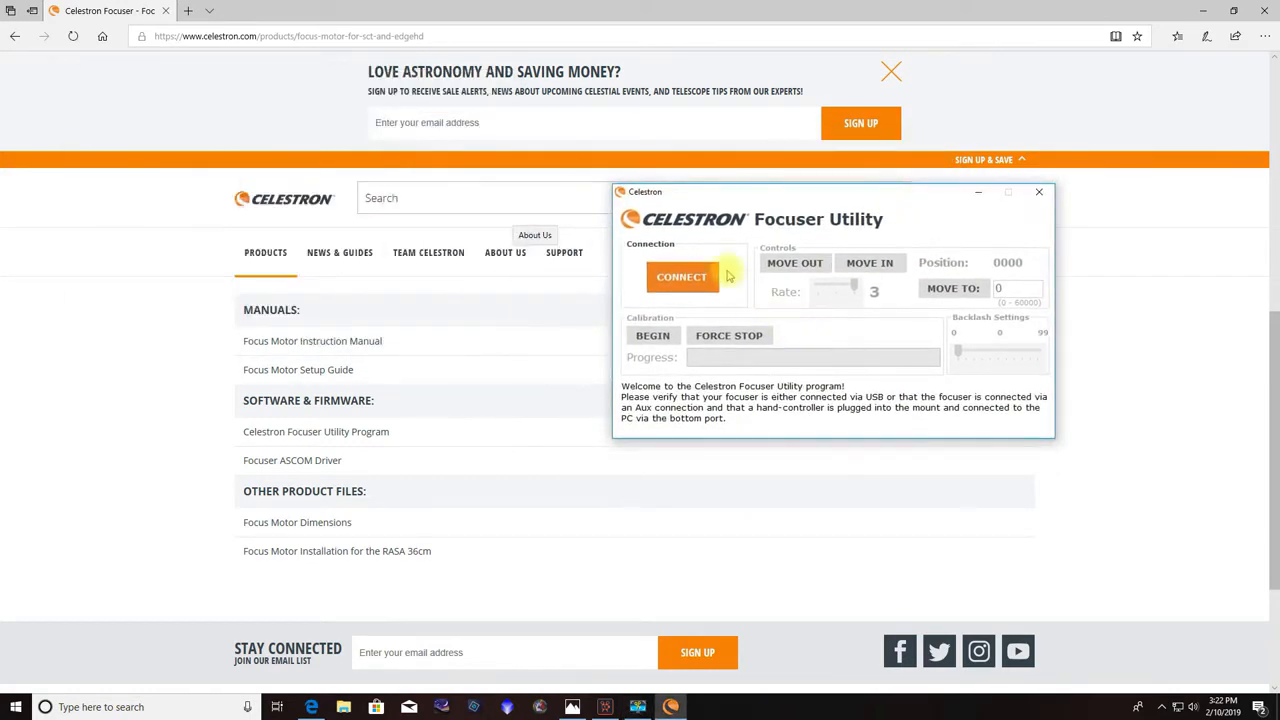
mouse_move(942, 211)
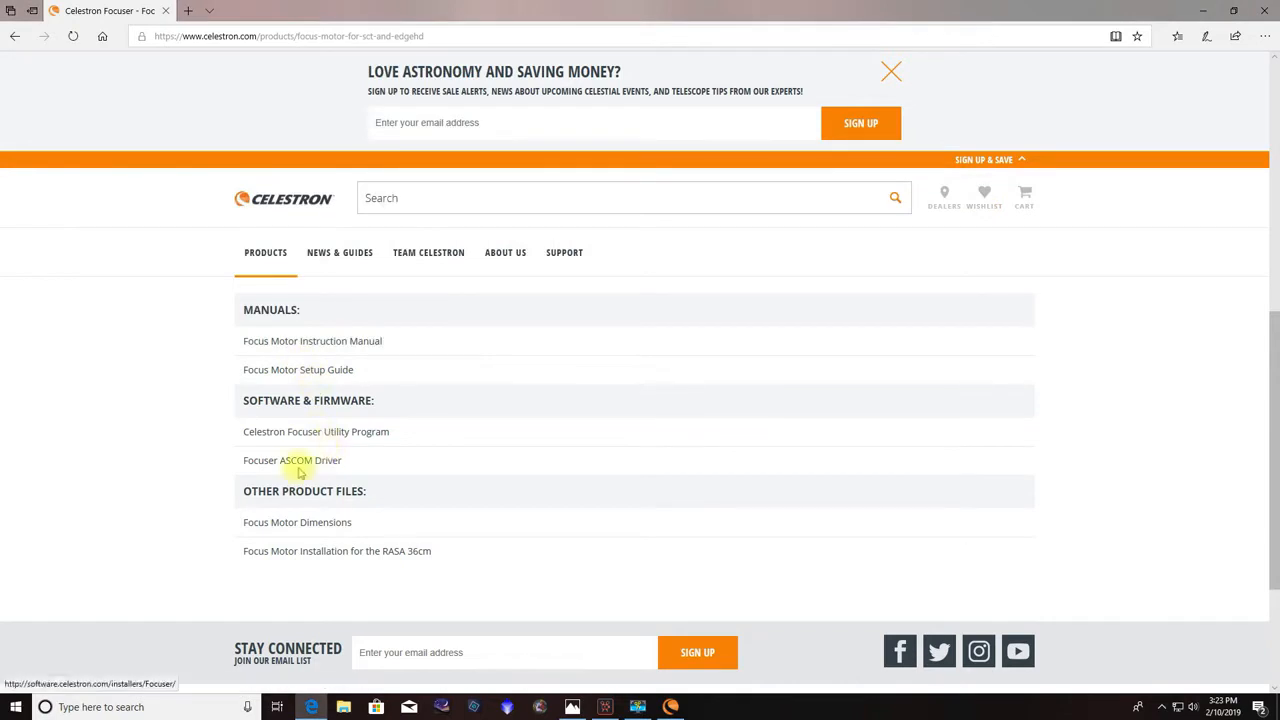
- Follow the Focuser ASCOM Driver link and open the USB_ASCOM_Driver installer folder
click(292, 460)
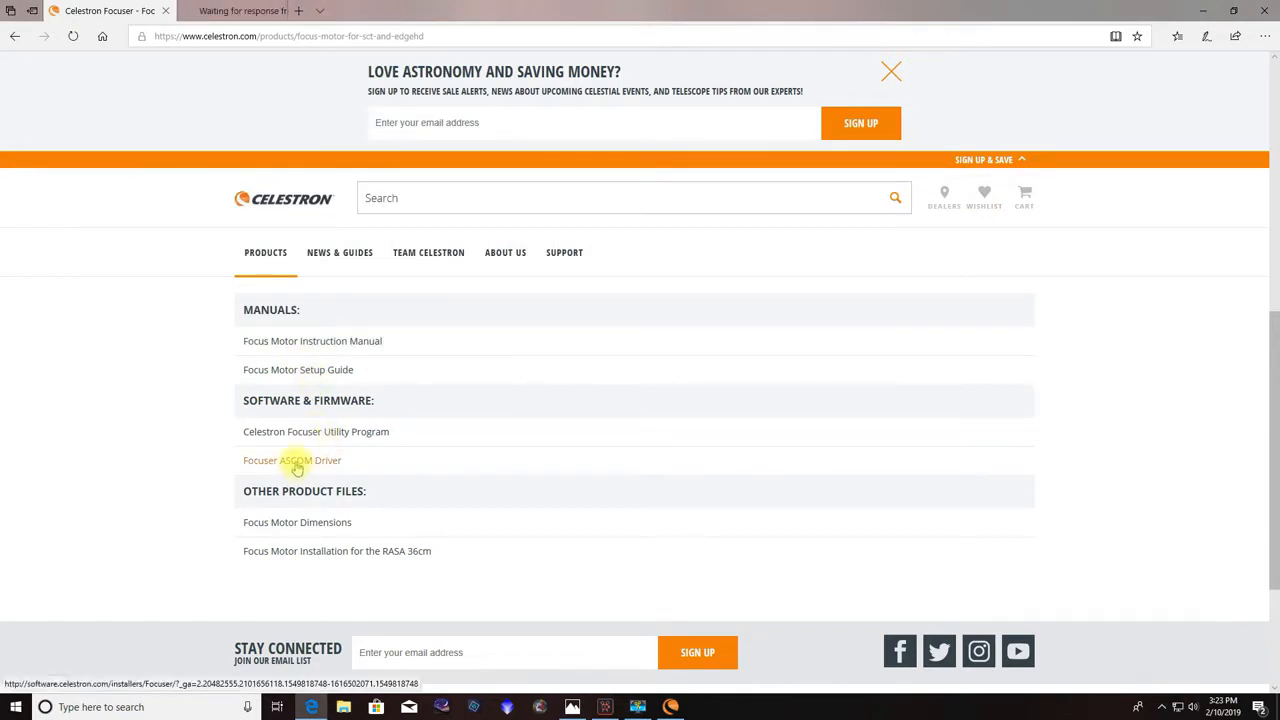
click(292, 460)
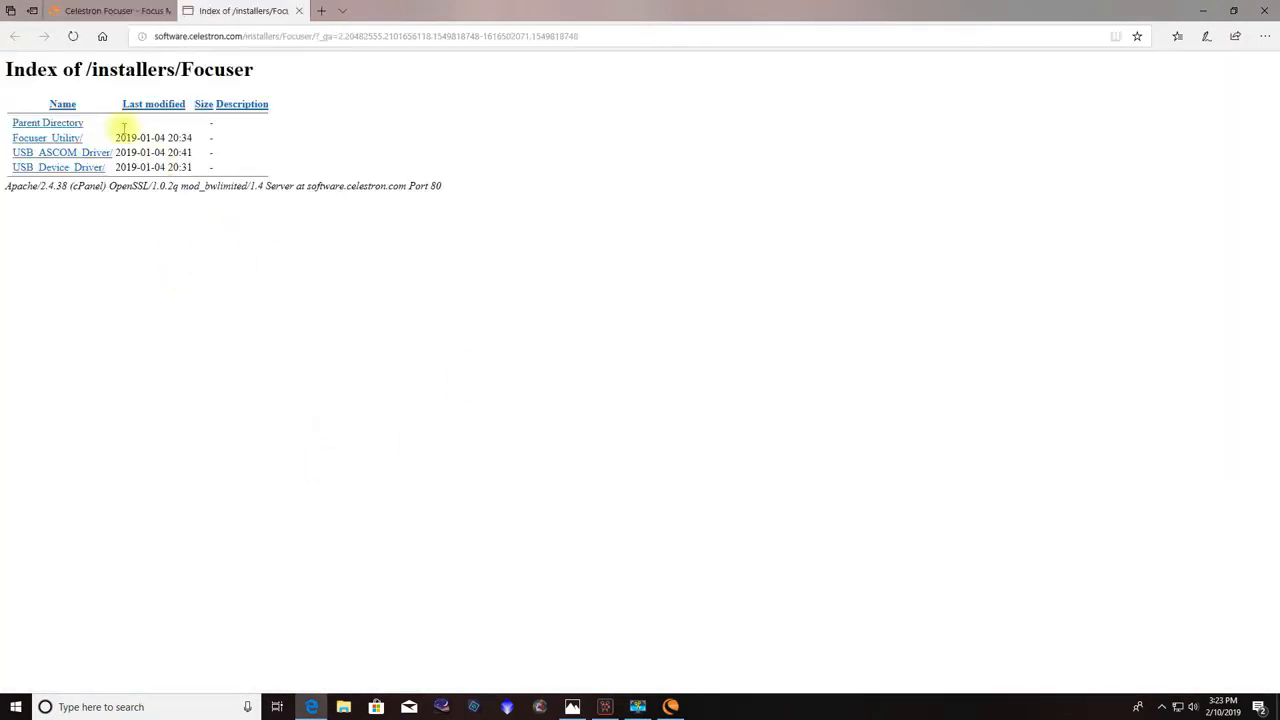
mouse_move(62, 152)
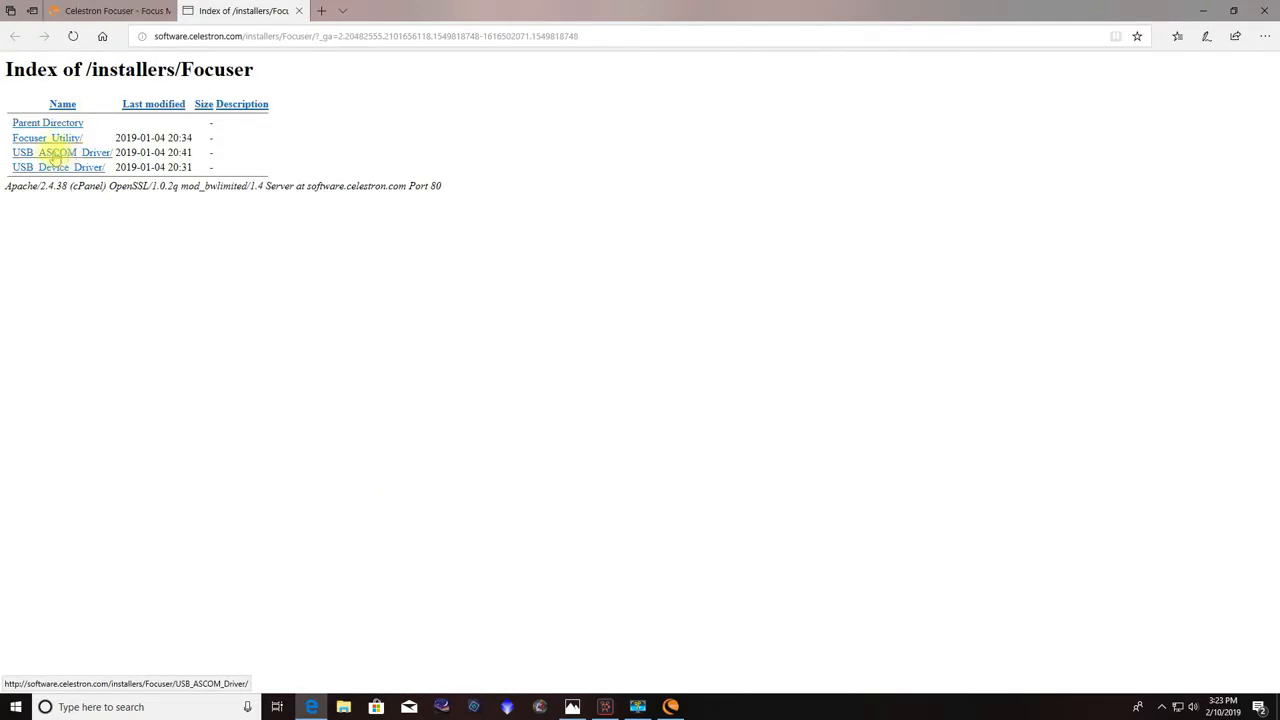
mouse_move(56, 167)
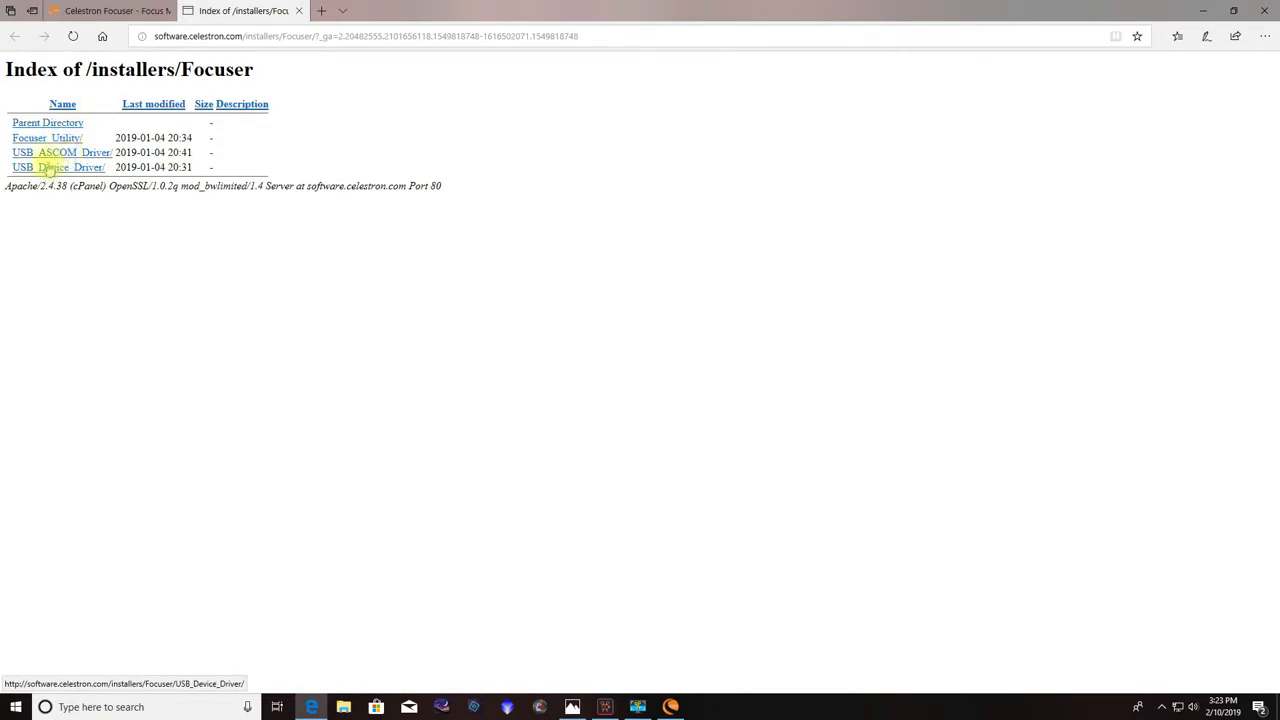
mouse_move(60, 152)
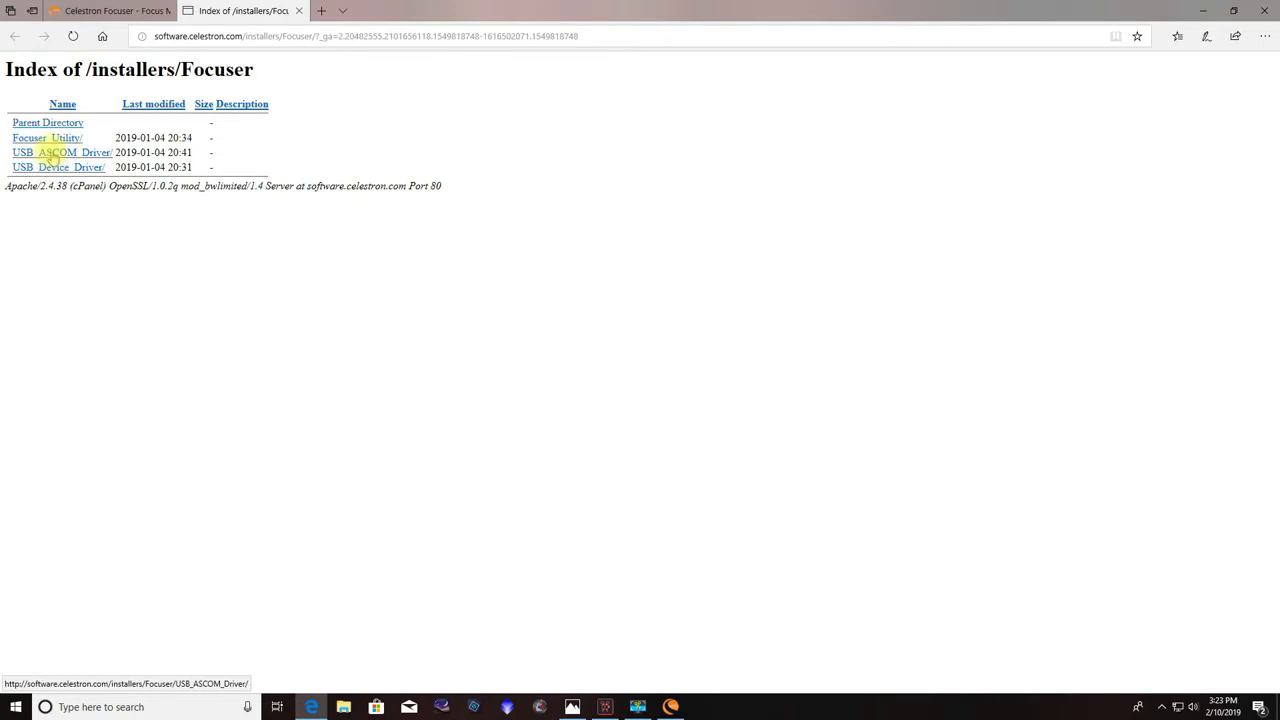
click(61, 152)
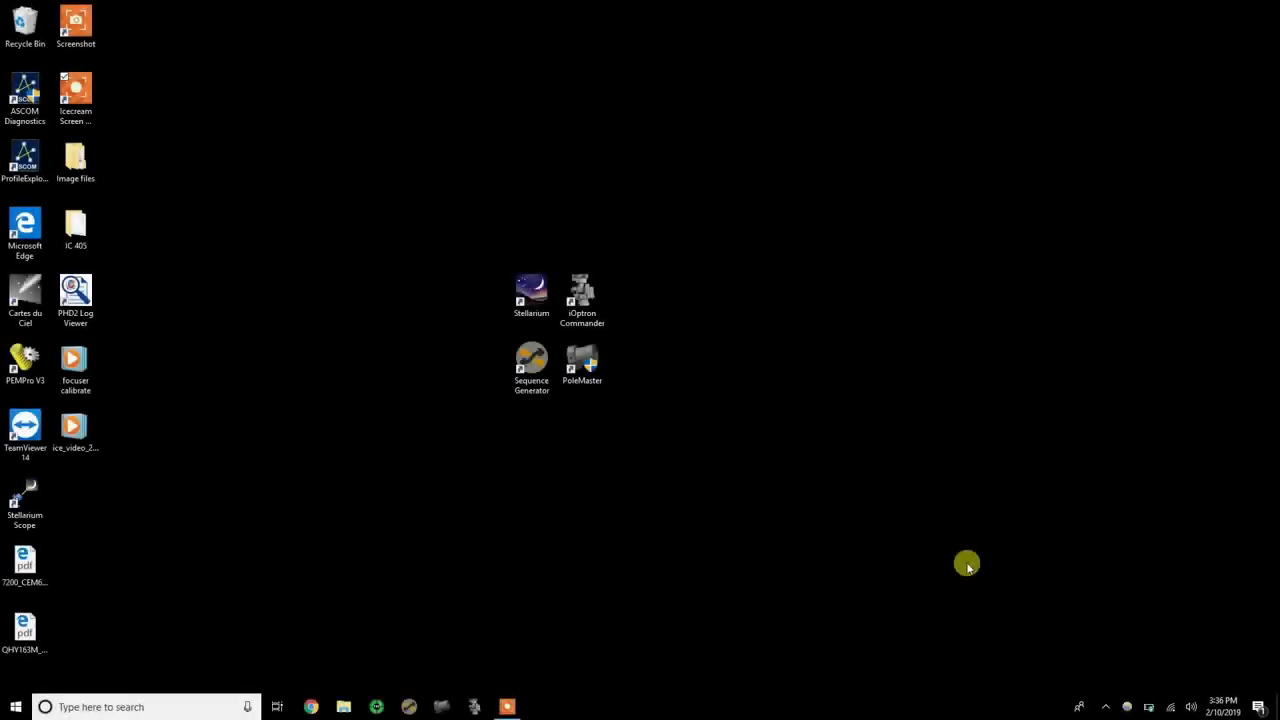
mouse_move(740, 545)
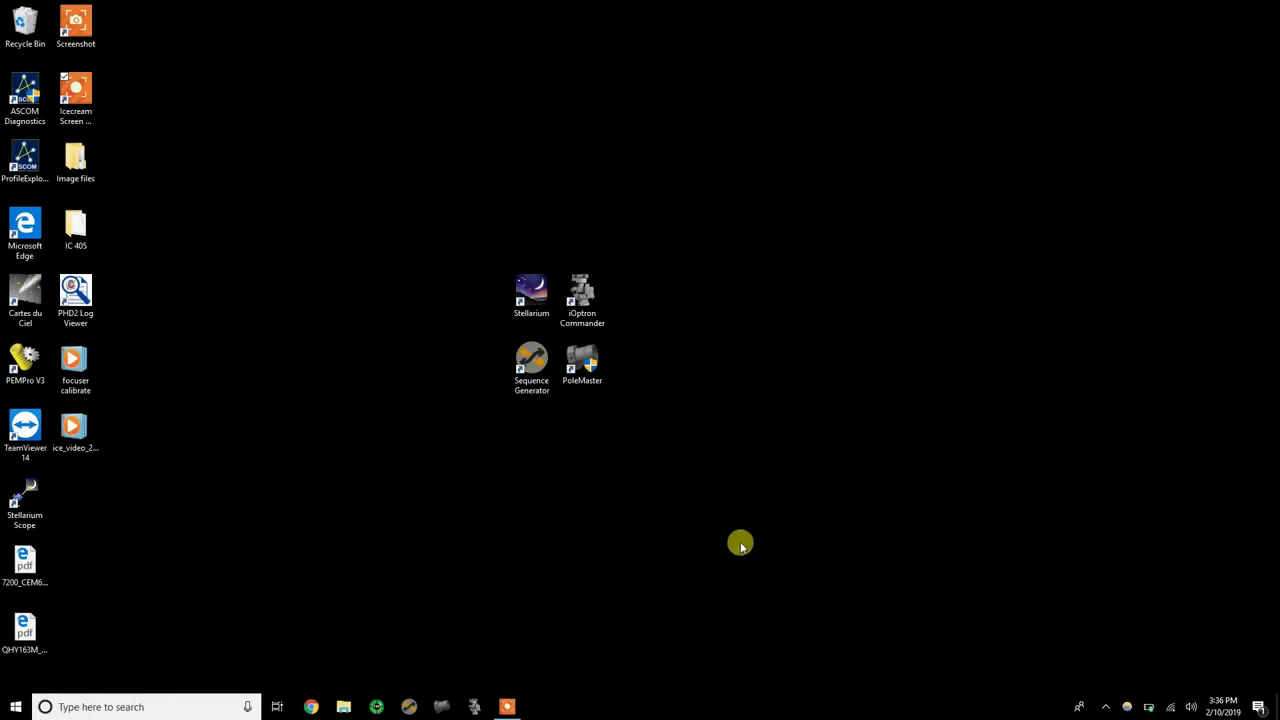
mouse_move(312, 387)
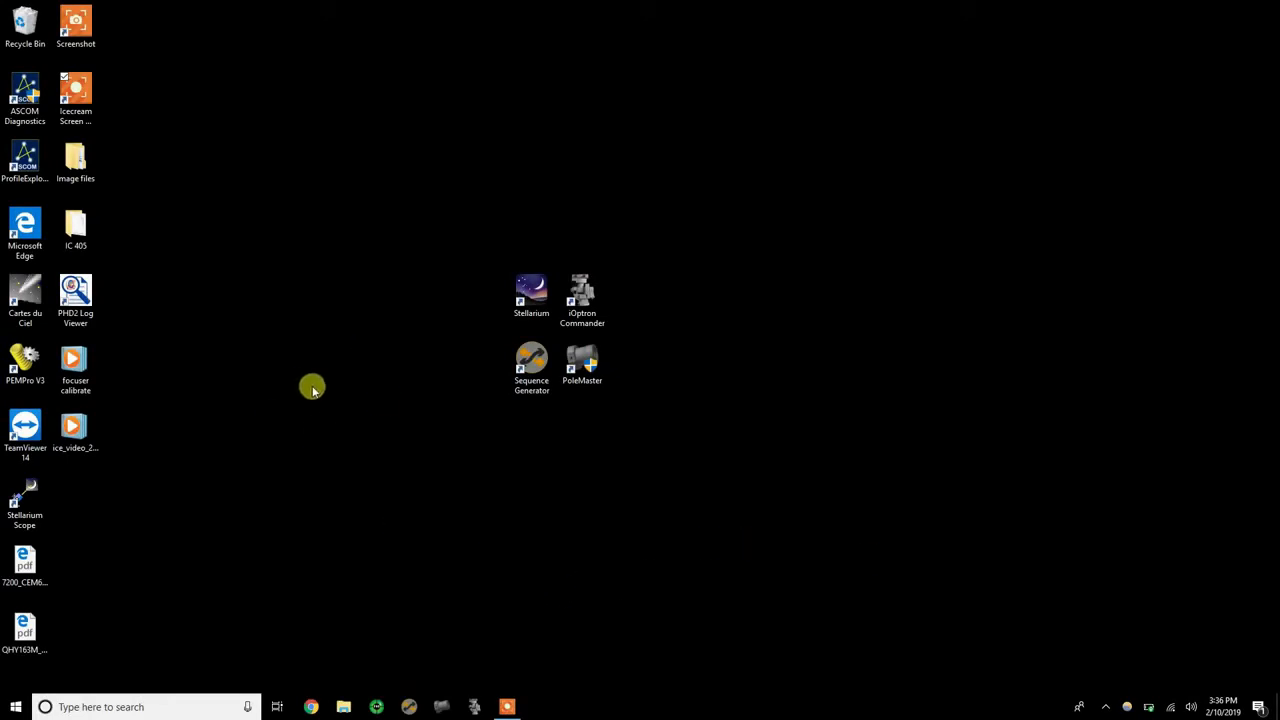
mouse_move(396, 388)
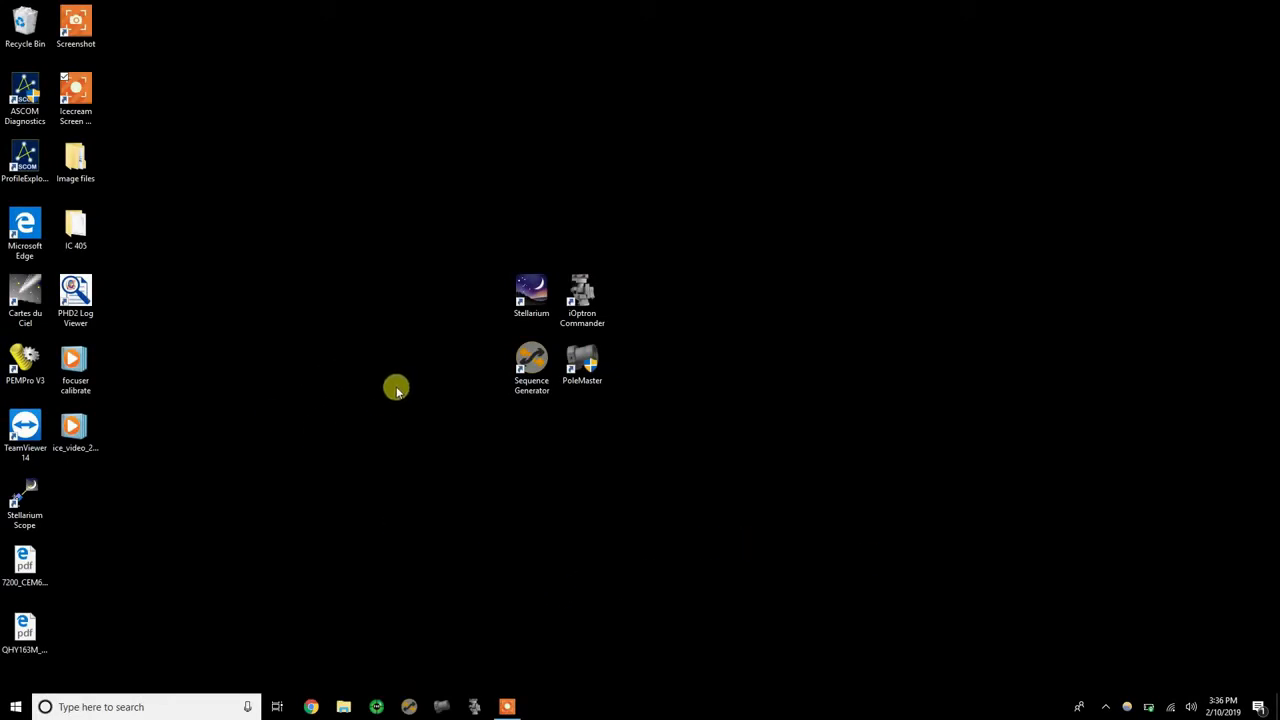
- Launch Sequence Generator Pro from its desktop shortcut
click(531, 362)
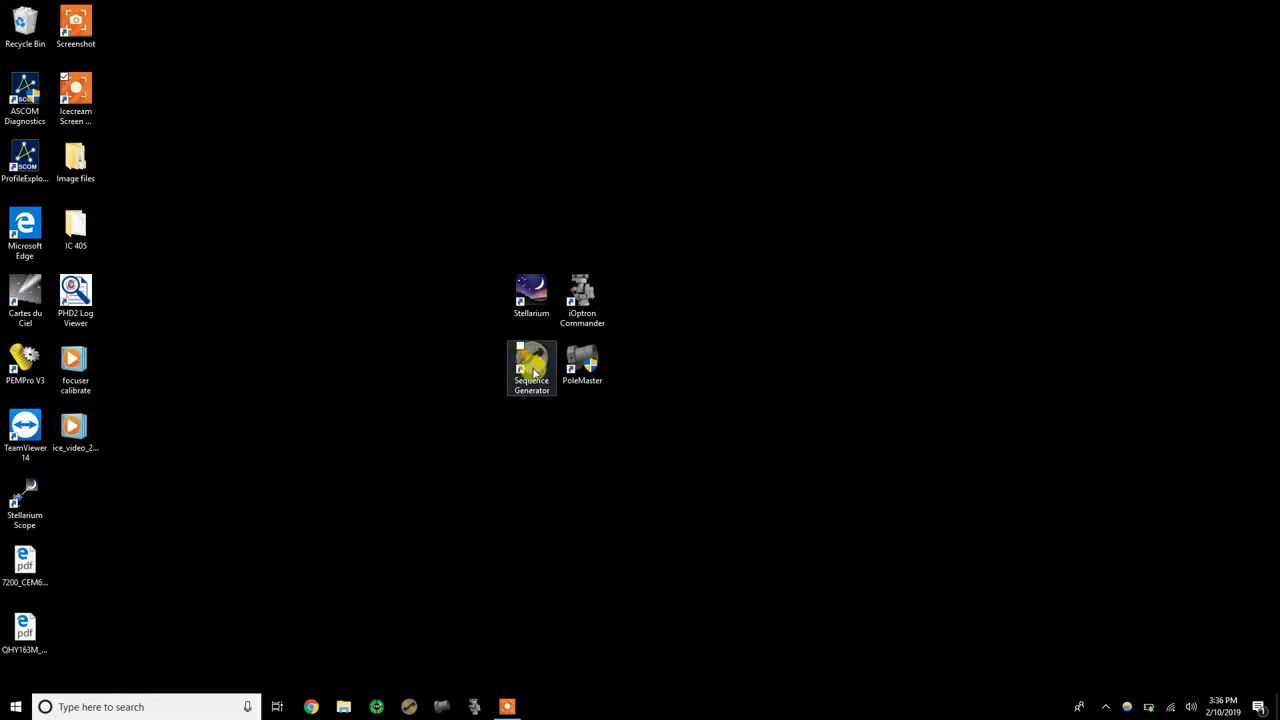
double_click(531, 368)
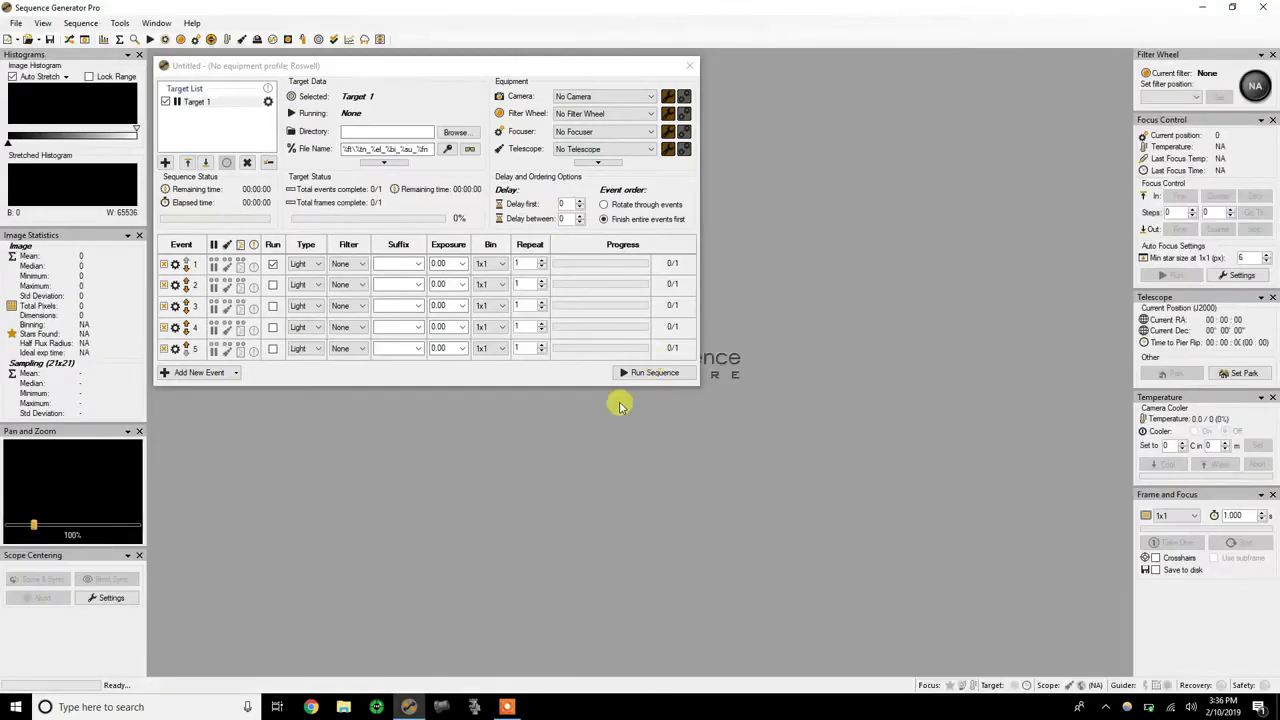
mouse_move(490, 437)
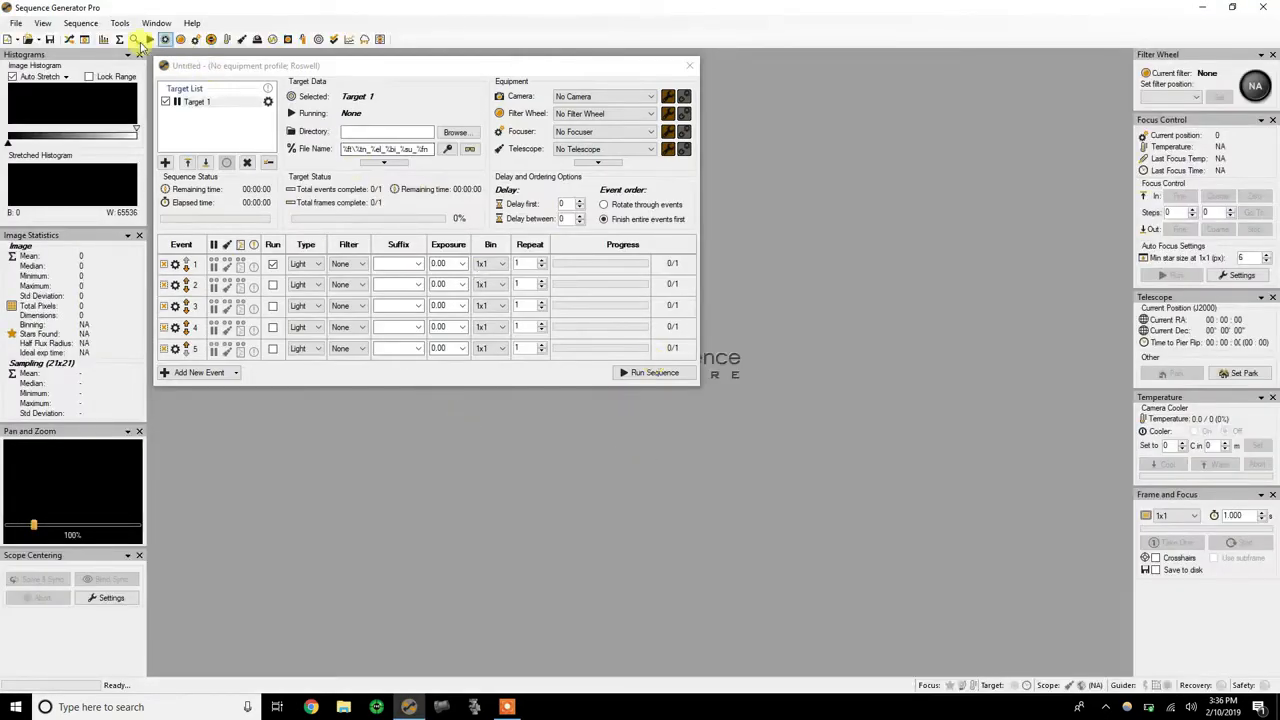
- Open Tools > Equipment Profile Manager and load the 102MM profile
click(119, 23)
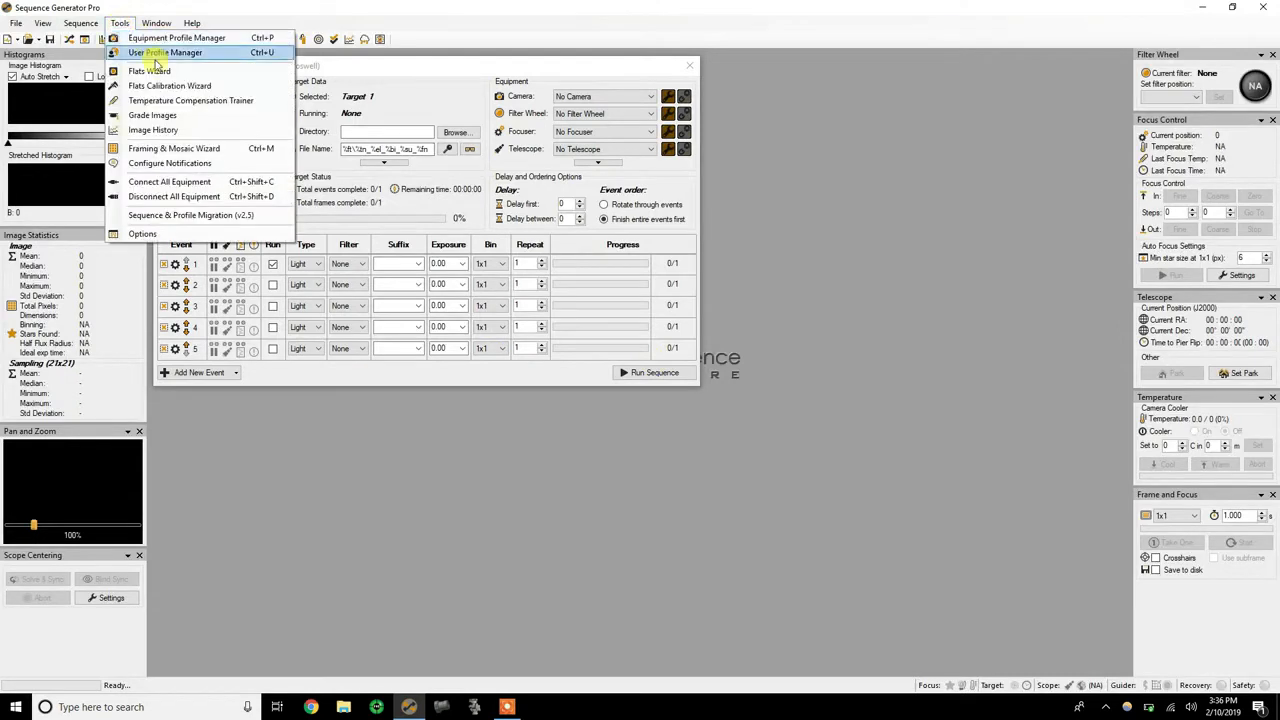
click(177, 38)
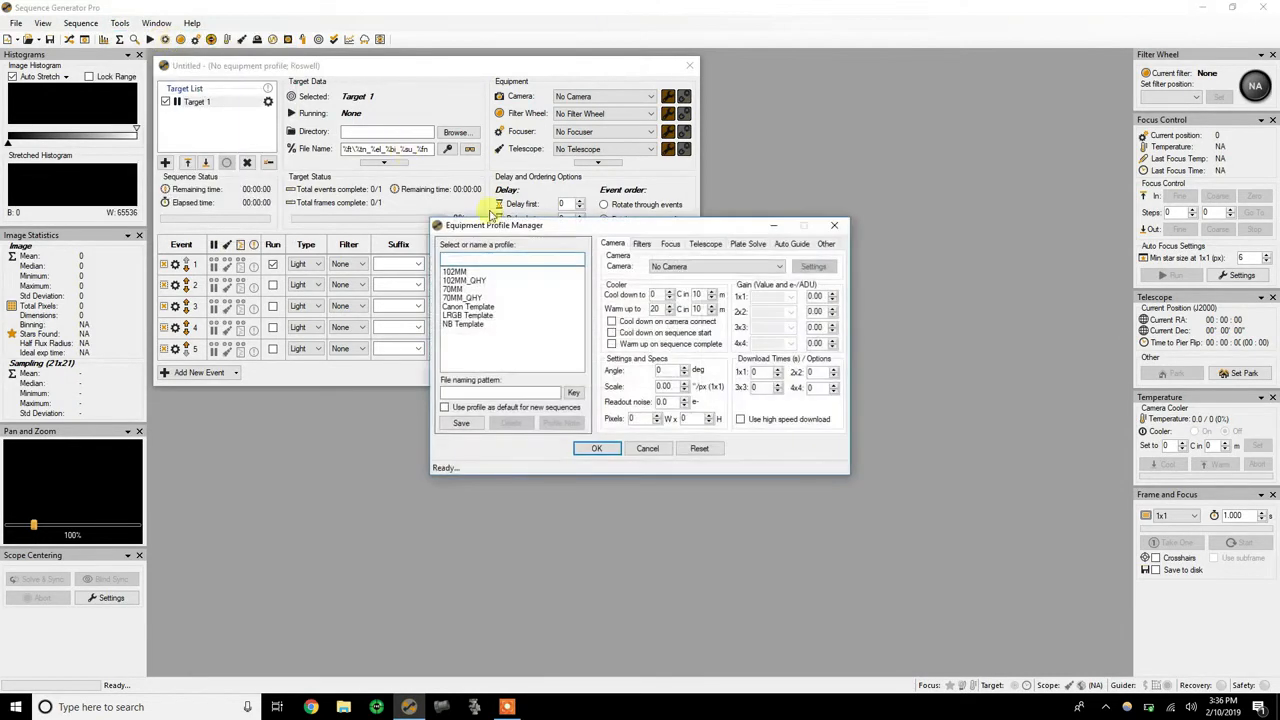
mouse_move(480, 295)
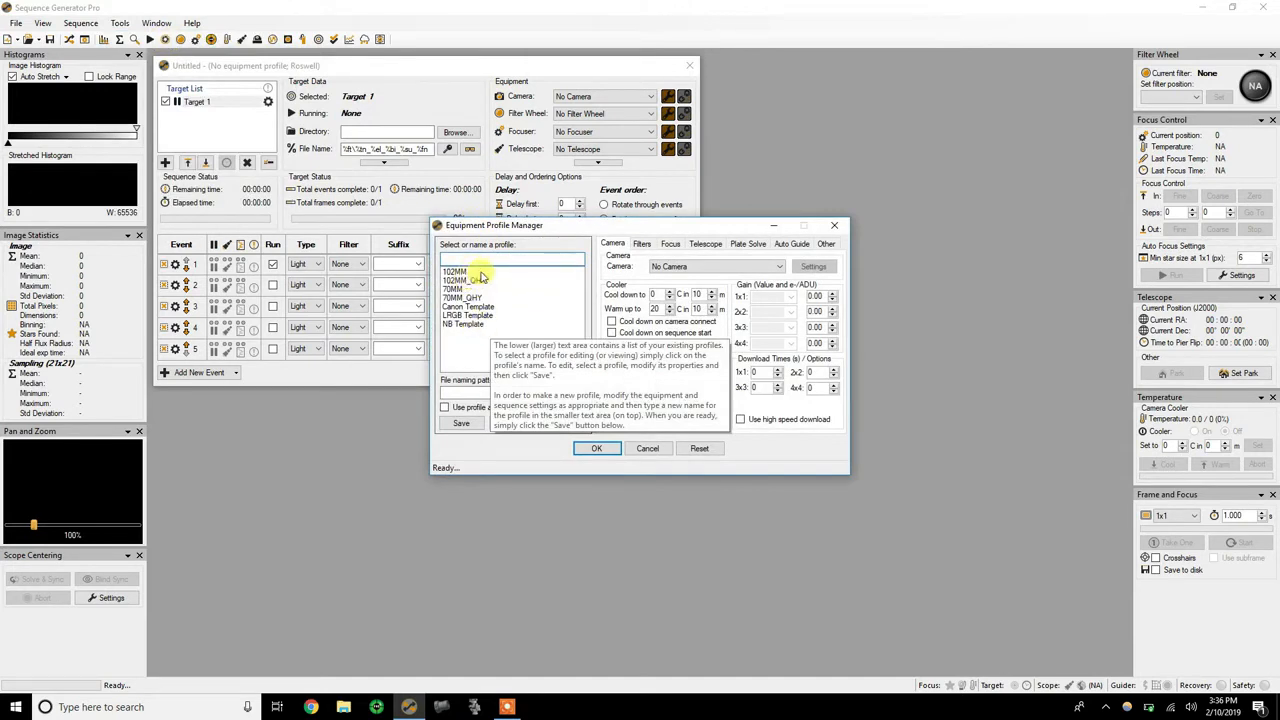
click(454, 271)
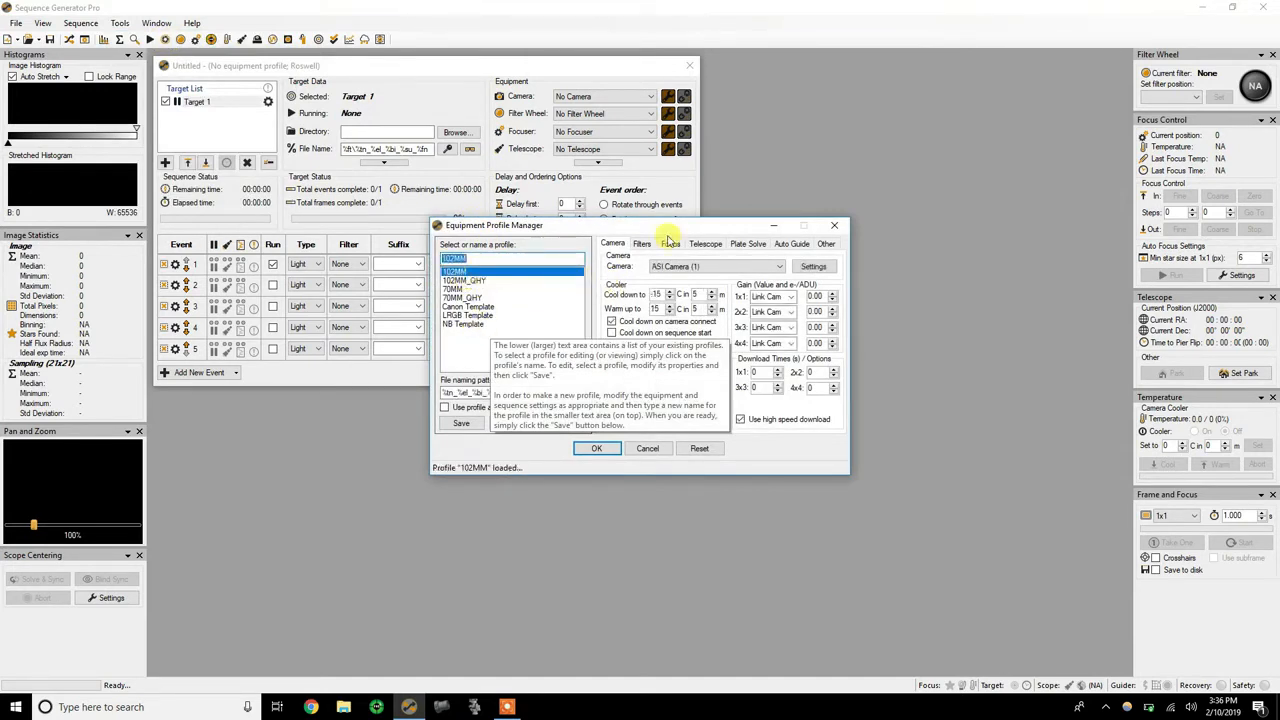
- Set the focuser to Celestron USB Focuser and open its settings
click(669, 243)
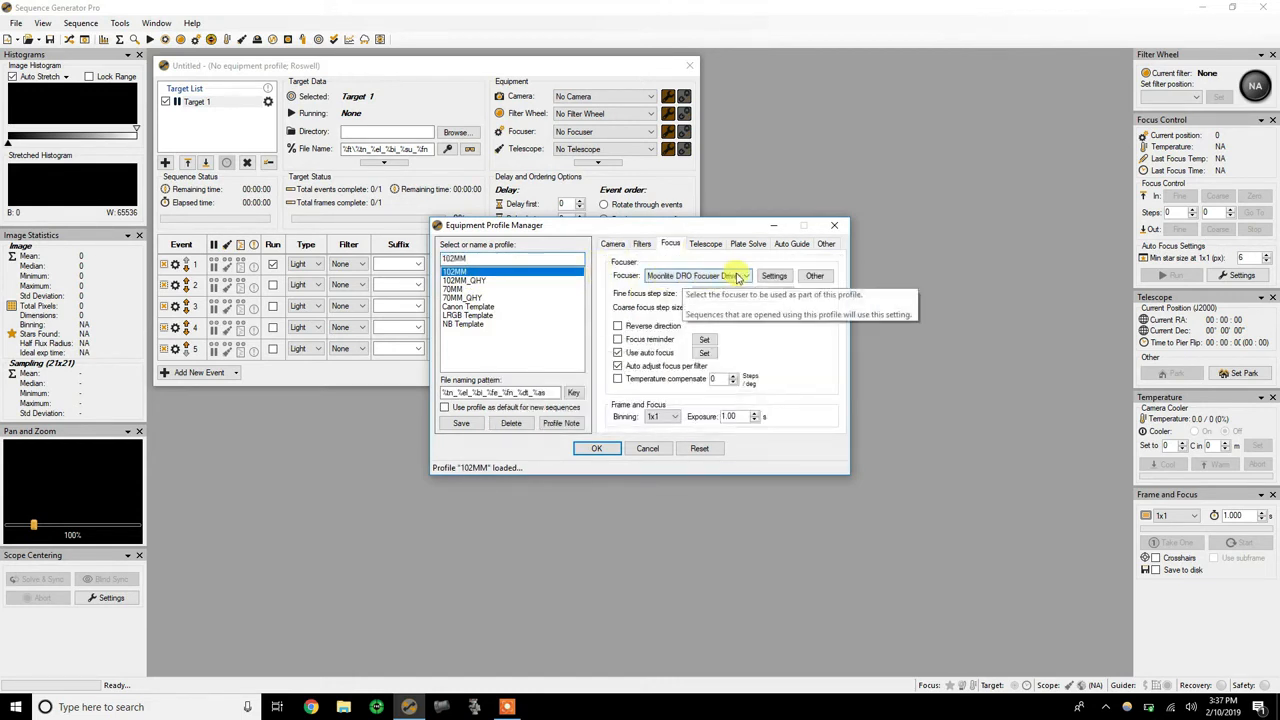
click(745, 275)
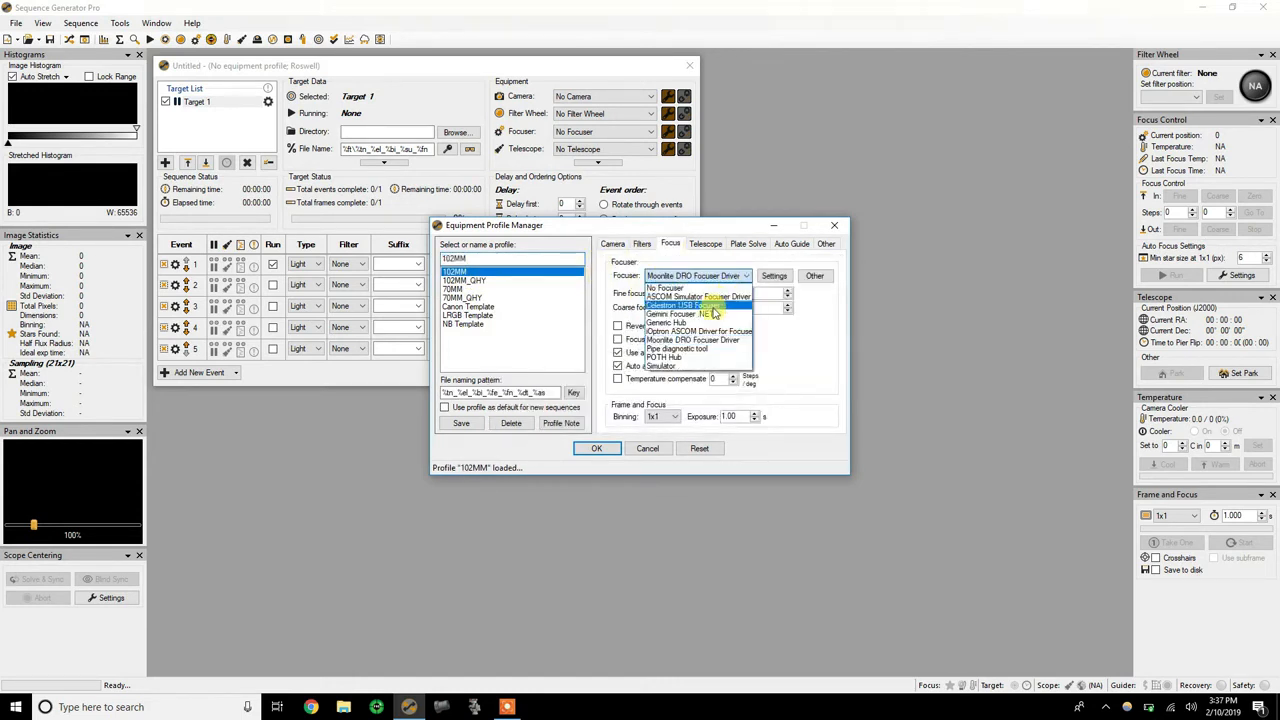
click(685, 305)
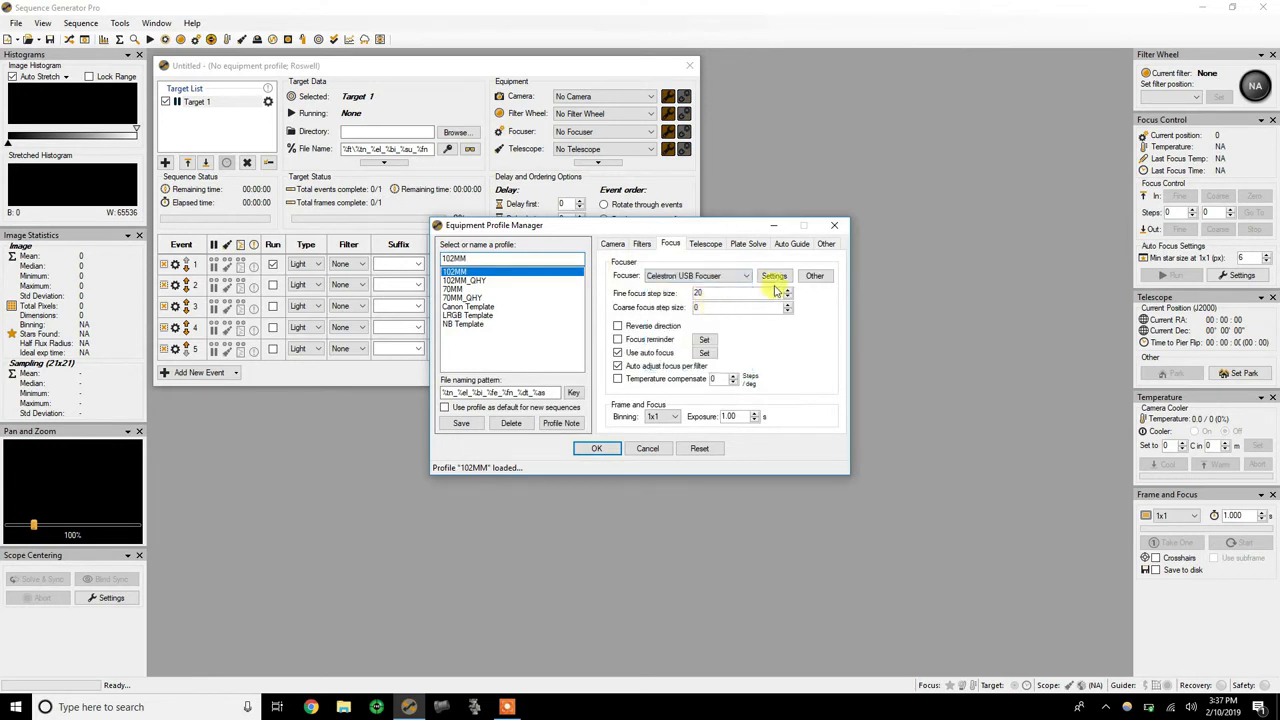
click(774, 276)
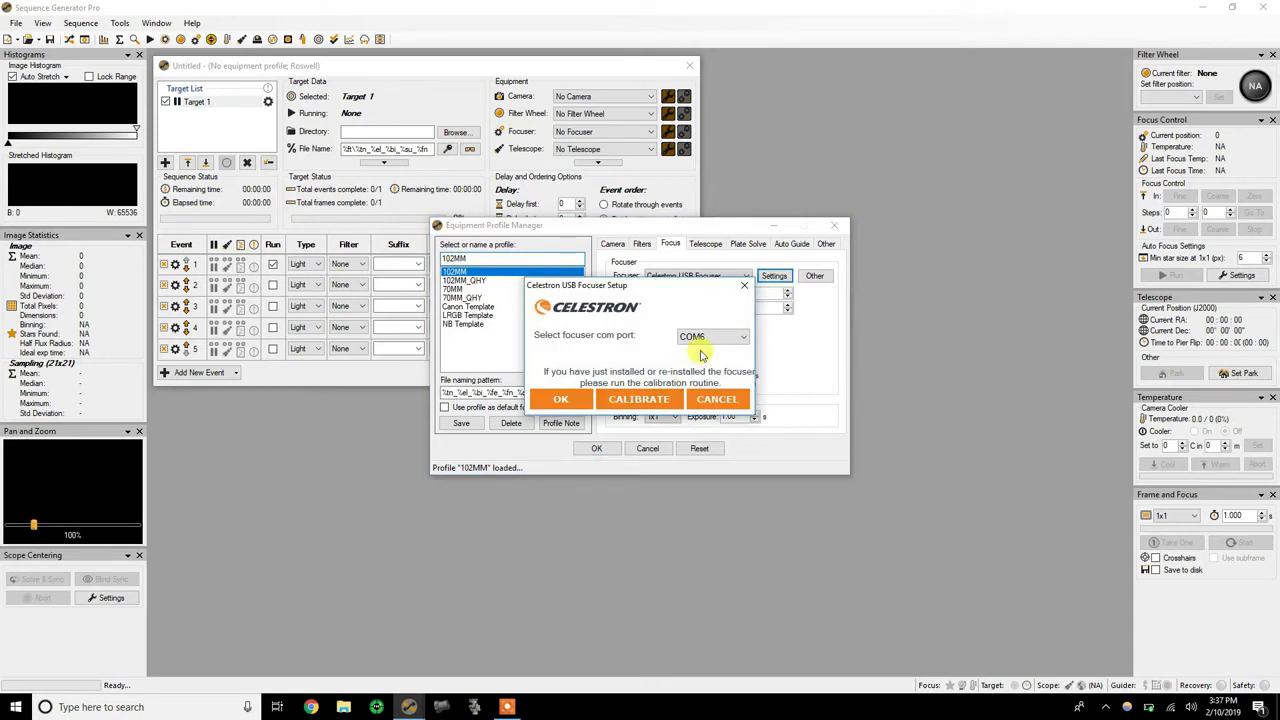
mouse_move(630, 395)
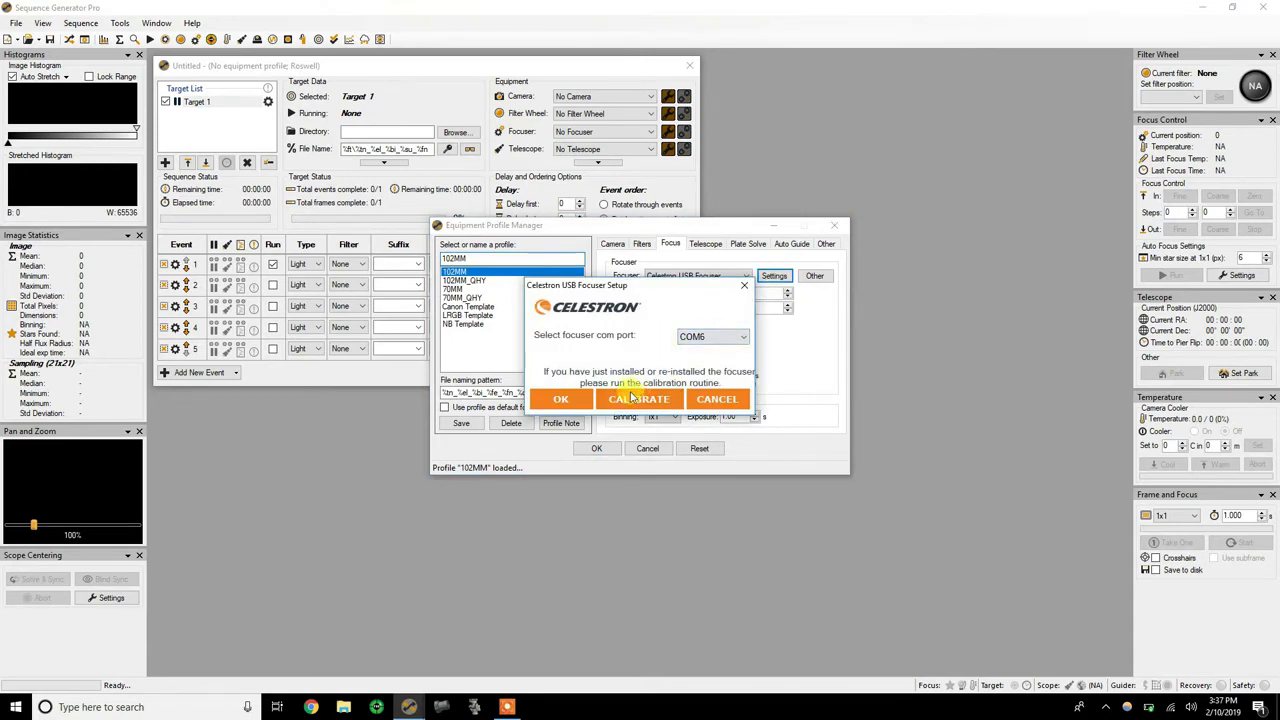
- Launch calibration, connect the focuser on COM6, and begin calibrating
click(638, 399)
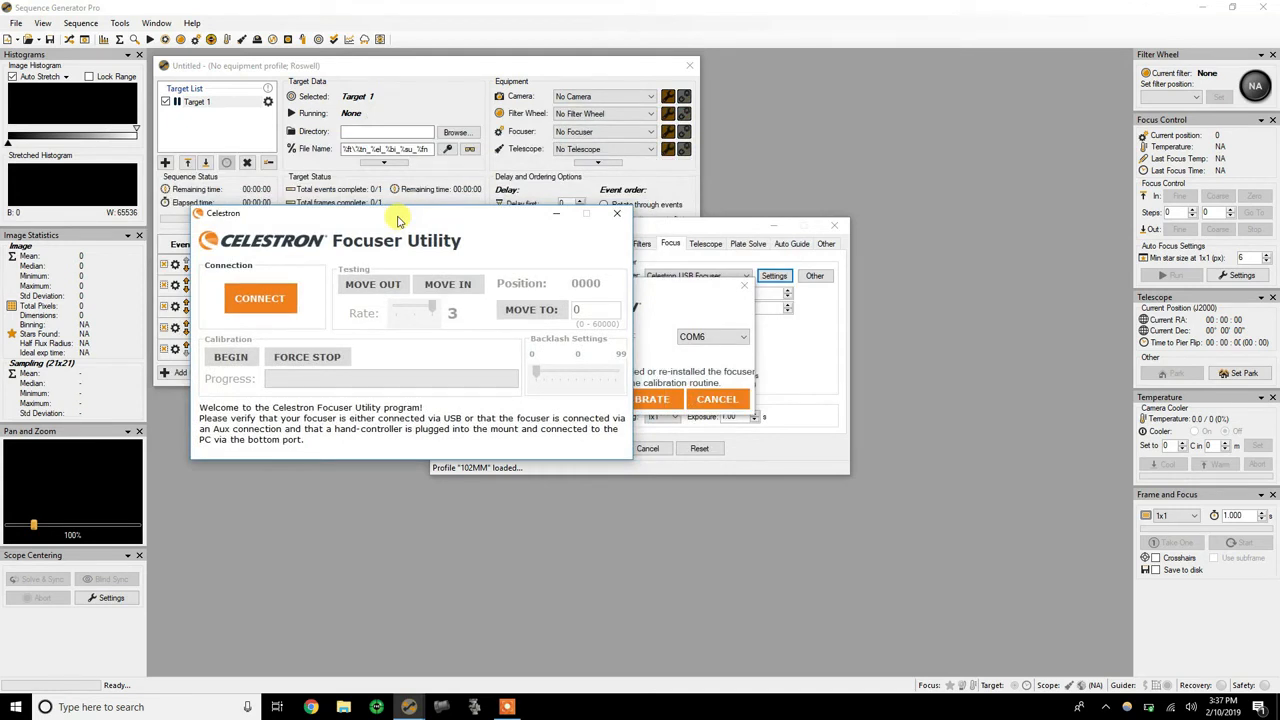
mouse_move(693, 222)
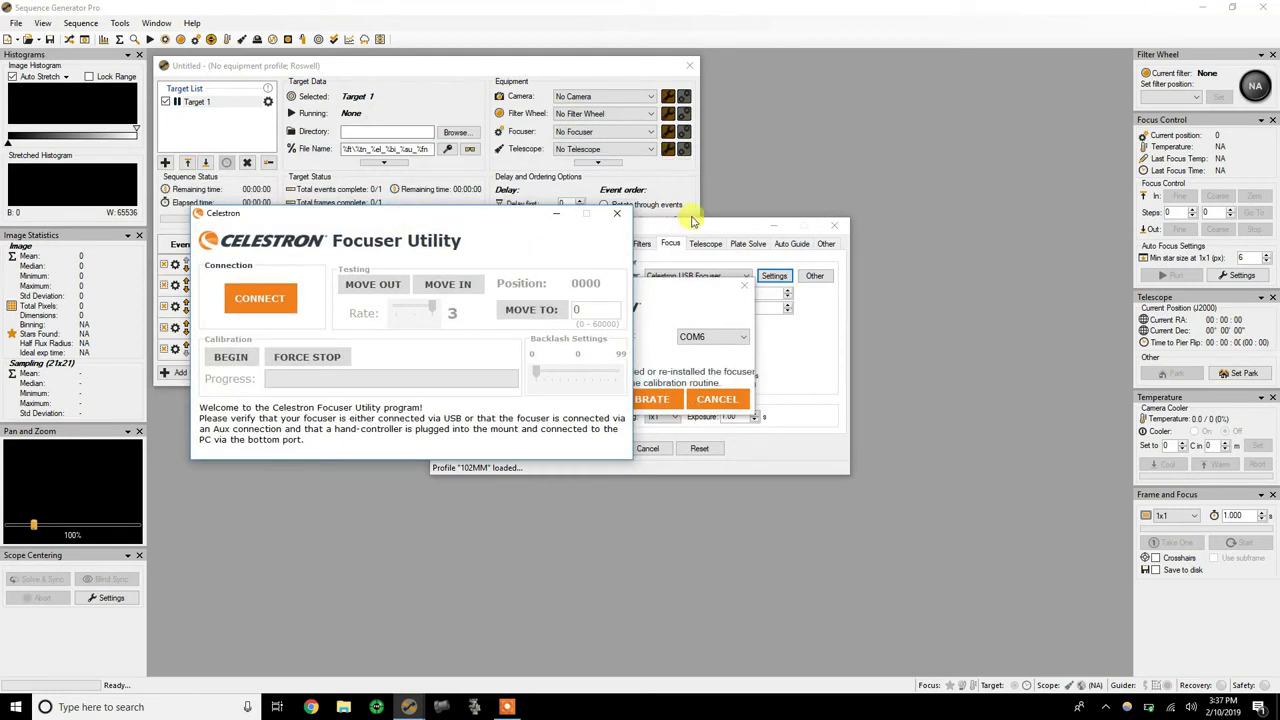
mouse_move(418, 230)
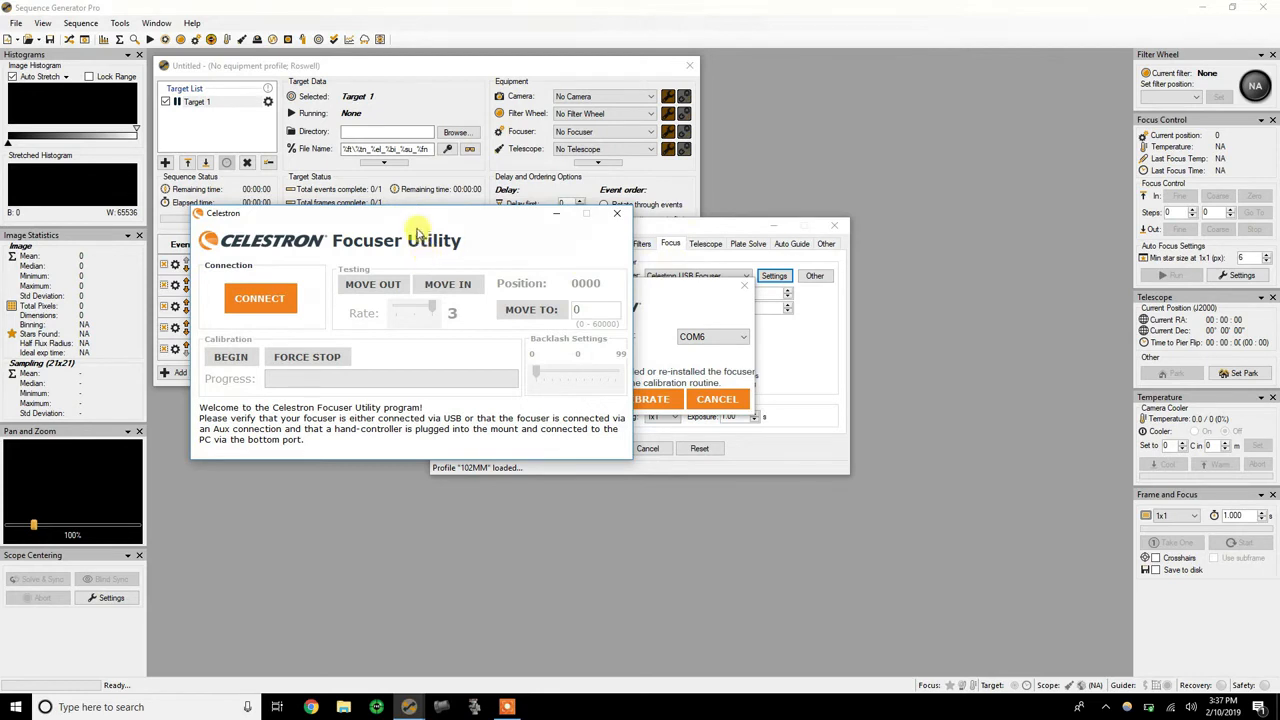
click(259, 298)
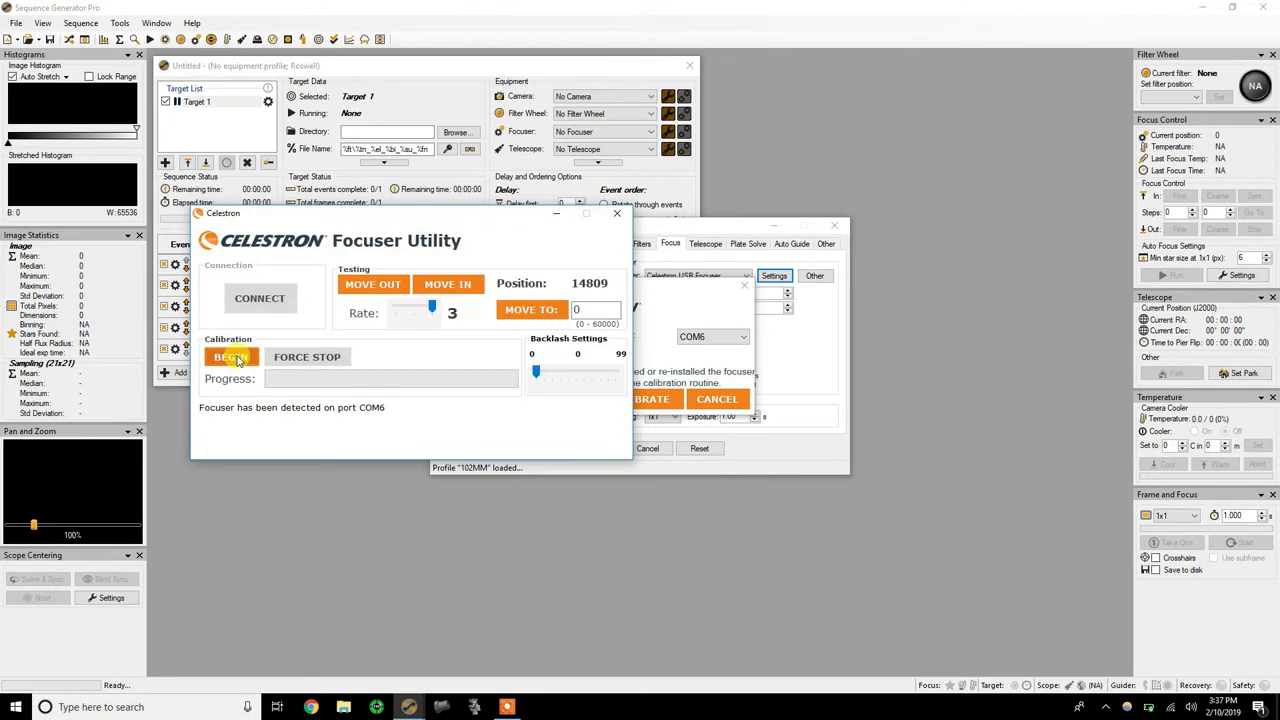
click(231, 357)
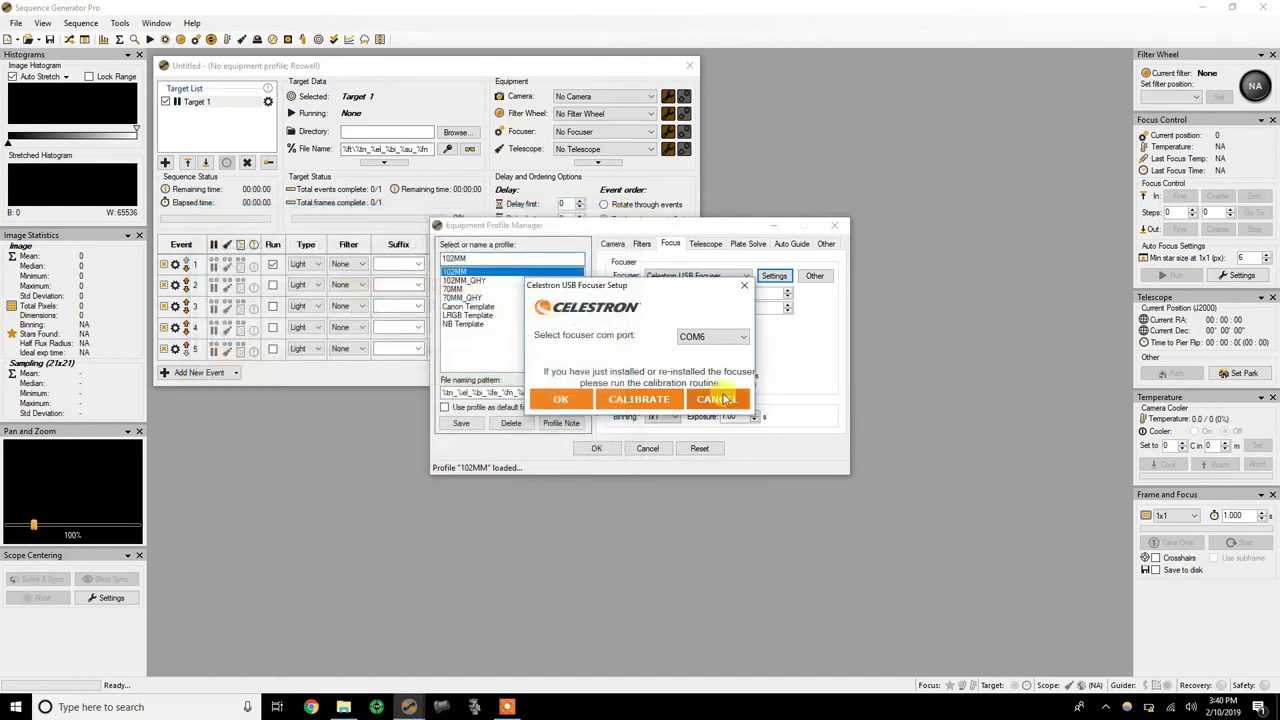
- Cancel the Celestron USB Focuser Setup dialog and select the Coarse focus step size field
click(718, 399)
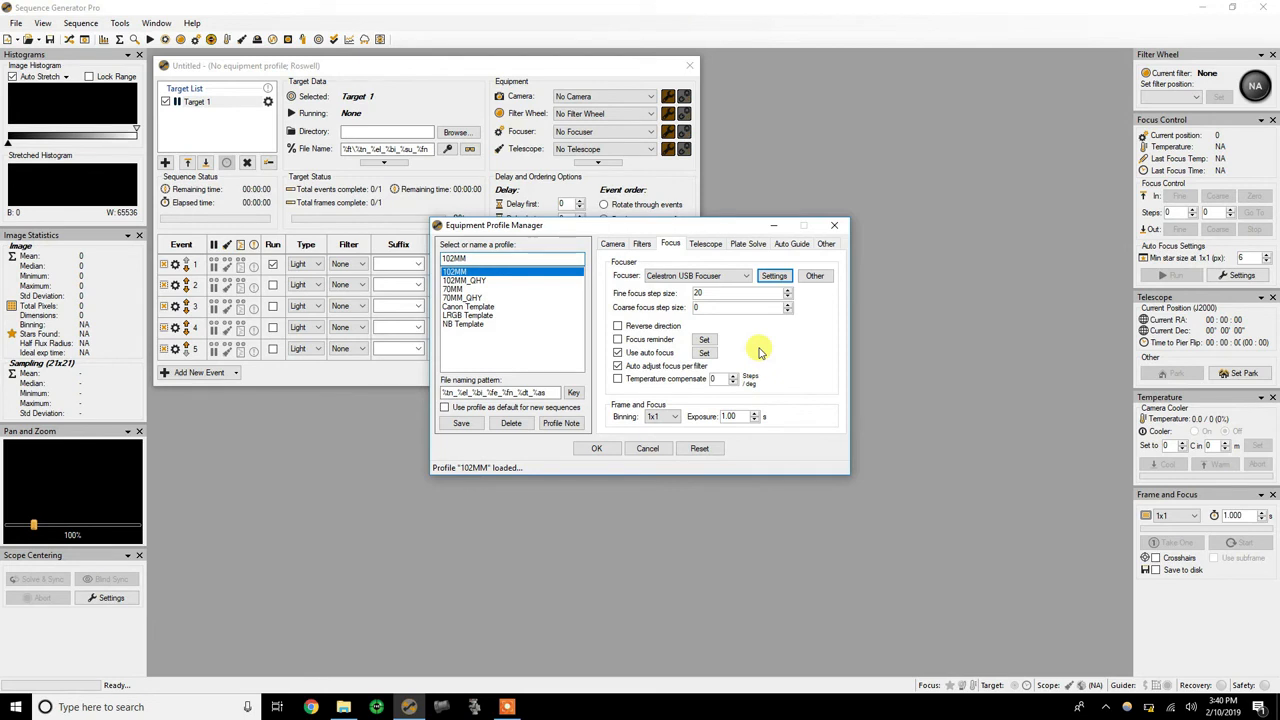
mouse_move(718, 318)
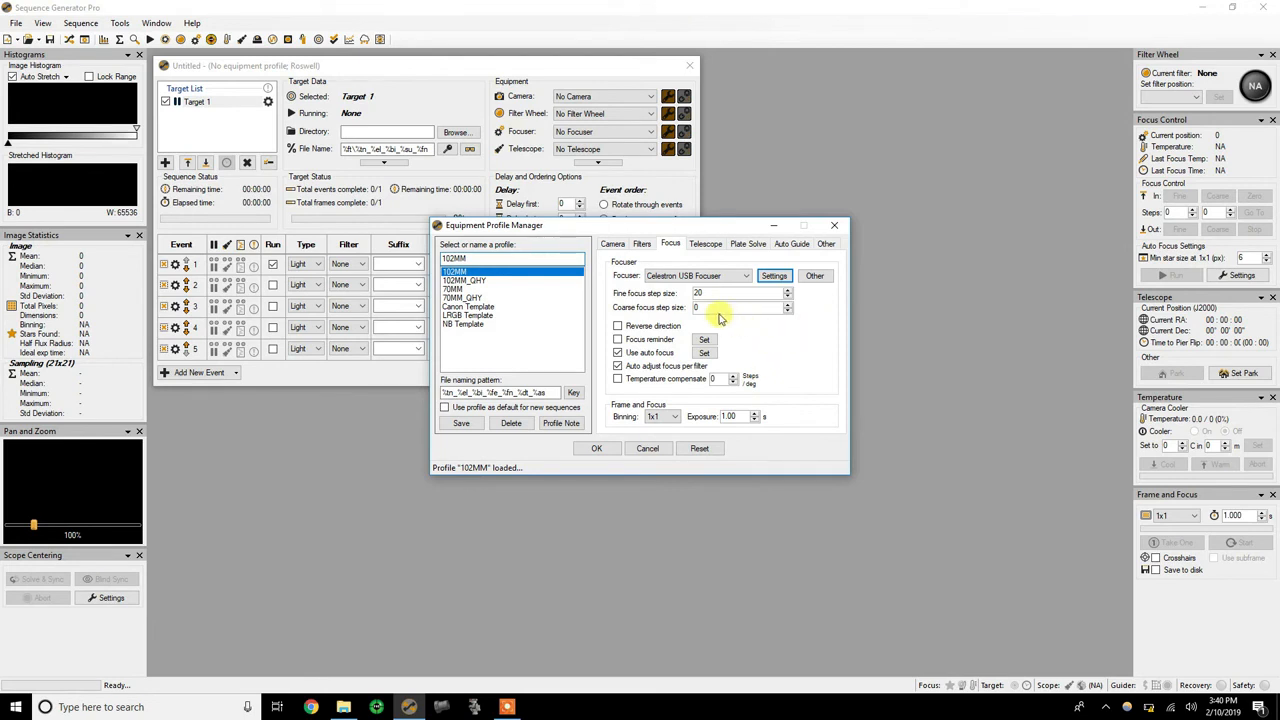
click(735, 307)
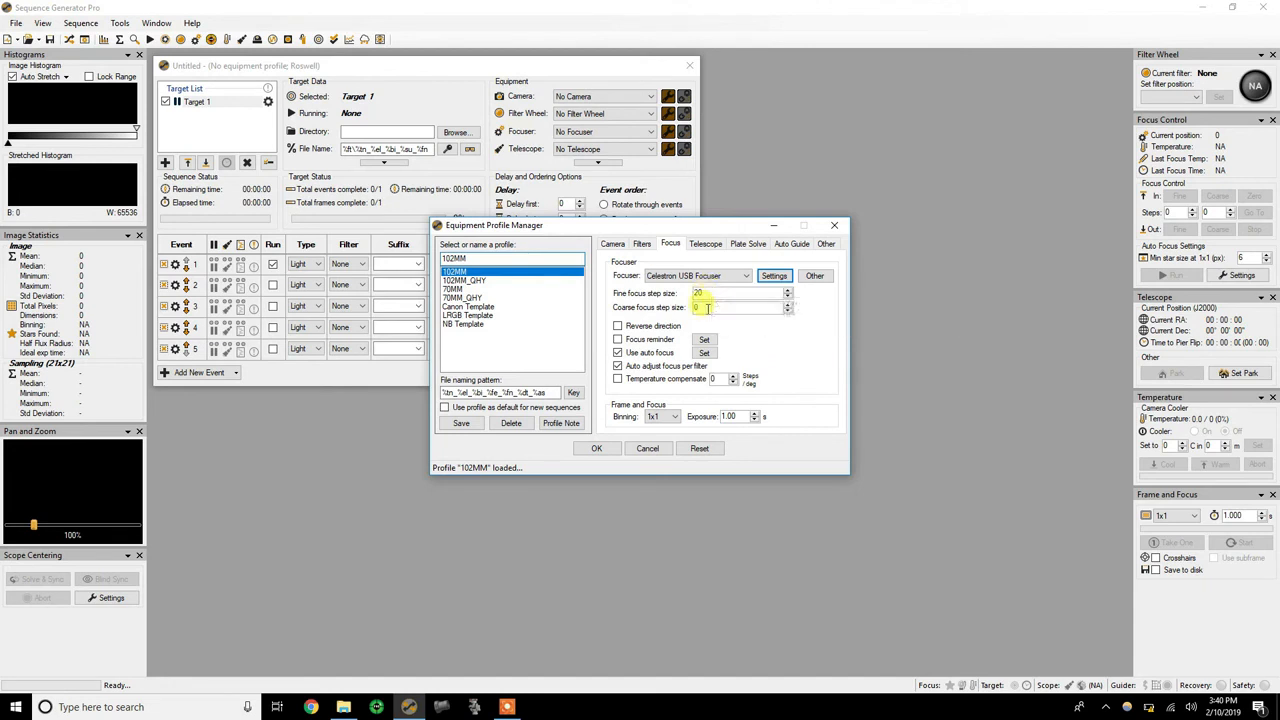